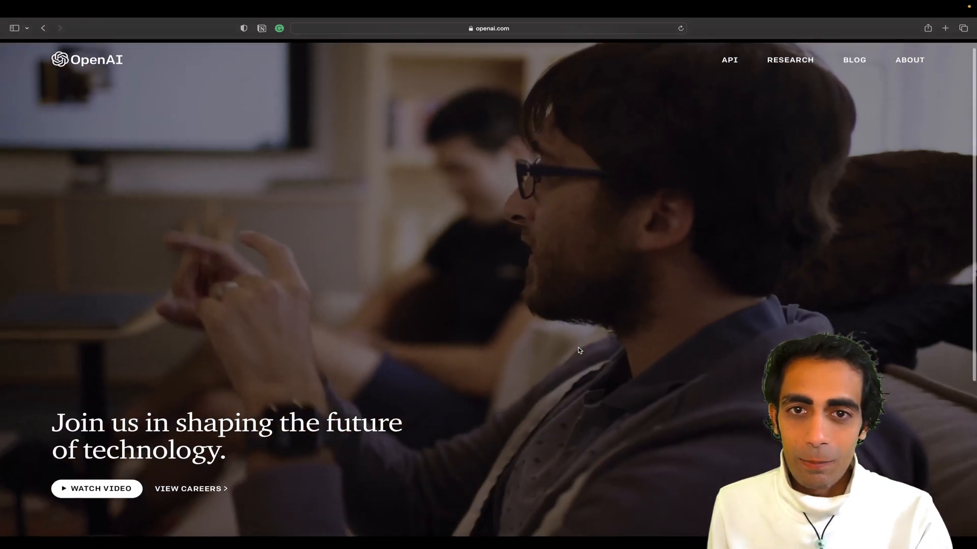
Step: Scroll the openai.com home page down toward the footer links
{"action": "scroll", "scroll_direction": "down", "scroll_amount": 3}
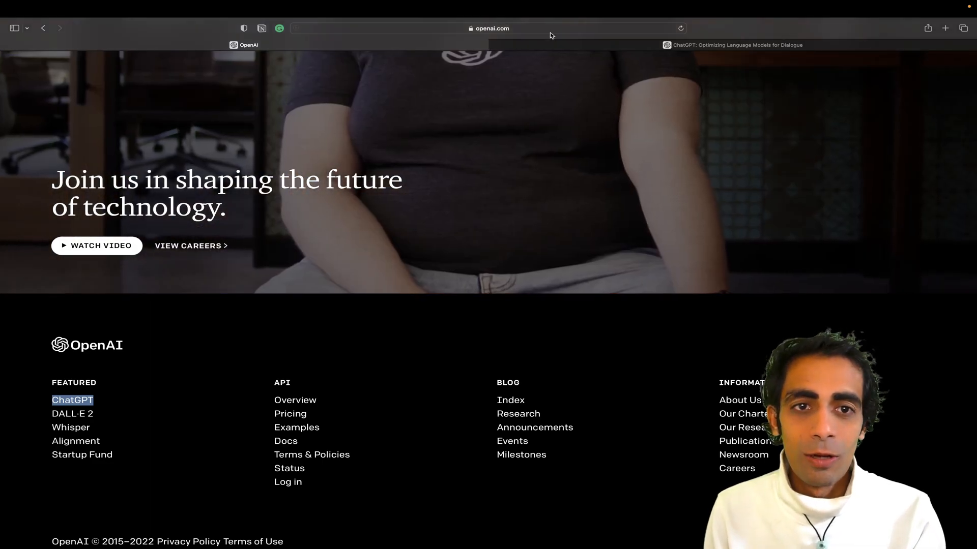
Step: Read through the ChatGPT announcement article down to its code-debugging sample
{"action": "left_click", "coordinate": [739, 44]}
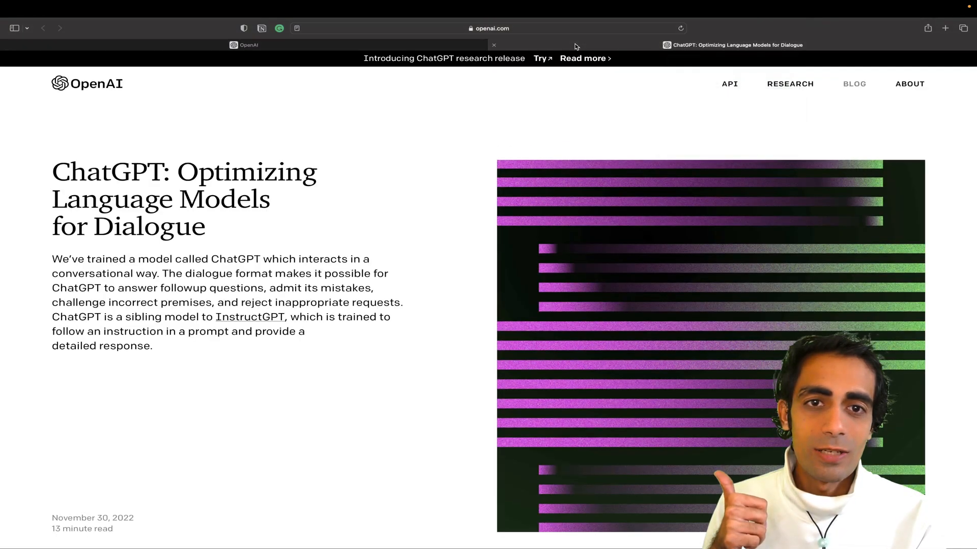
{"action": "scroll", "scroll_direction": "down", "scroll_amount": 3}
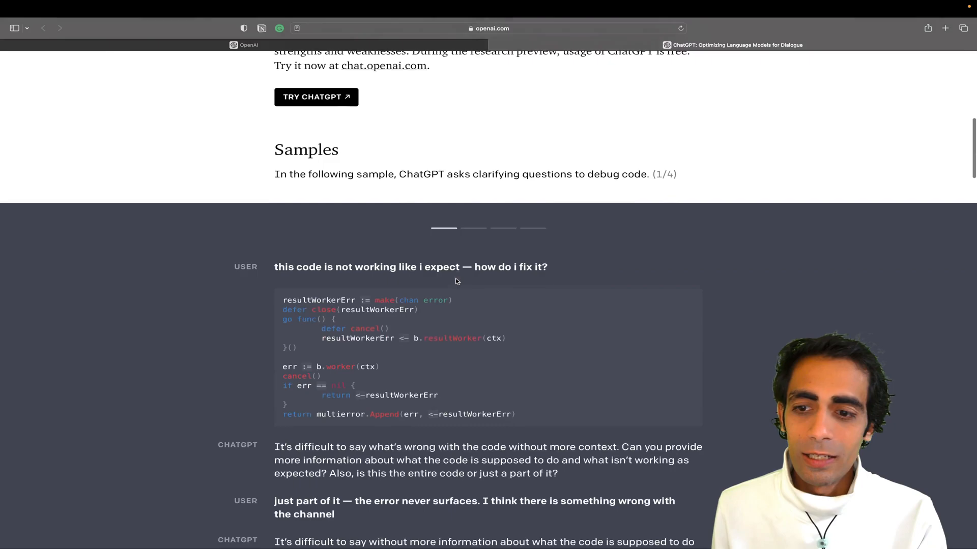
{"action": "scroll", "scroll_direction": "down", "scroll_amount": 3}
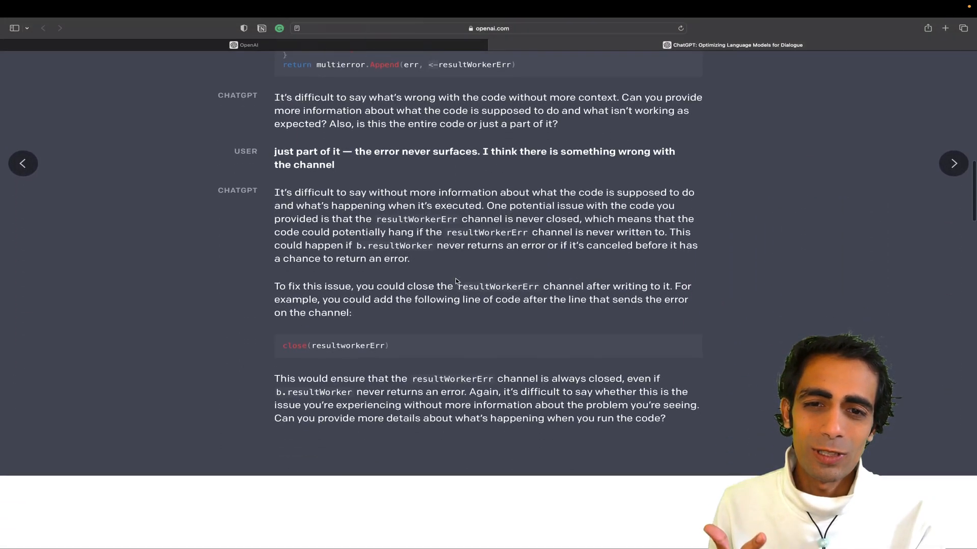
{"action": "scroll", "scroll_direction": "down", "scroll_amount": 3}
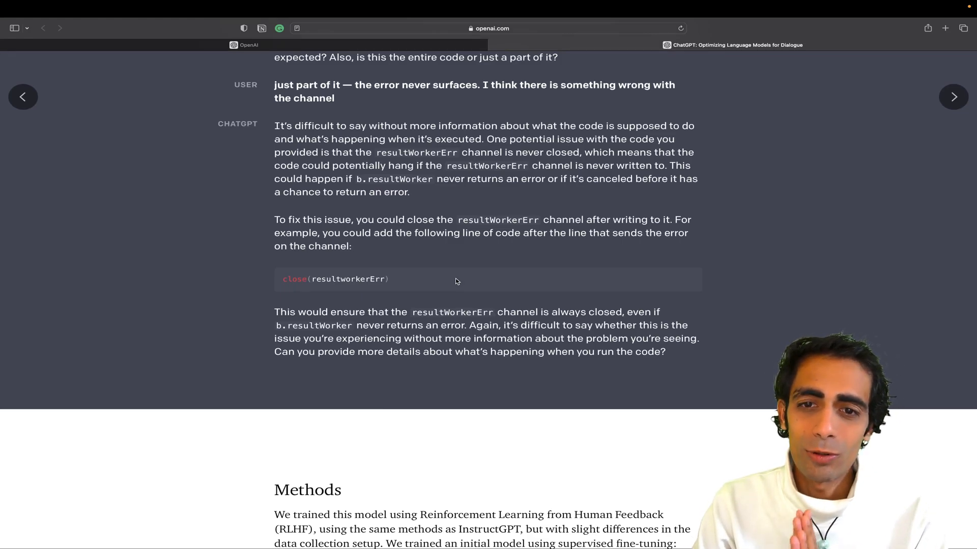
{"action": "scroll", "scroll_direction": "down", "scroll_amount": 3}
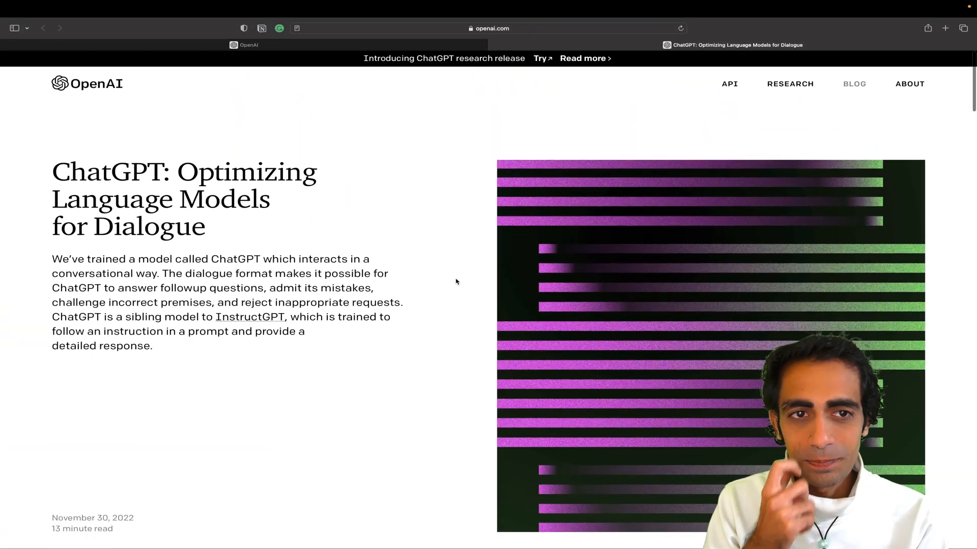
Step: Launch ChatGPT and ask it to "Describe AI in 10 lines"
{"action": "left_click", "coordinate": [944, 28]}
{"action": "type", "text": "chat.openai.com"}
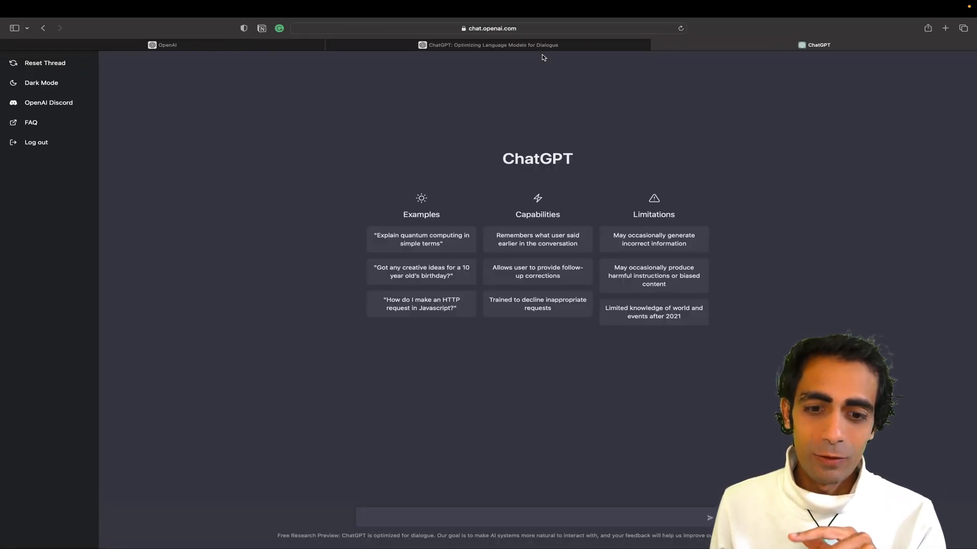
{"action": "mouse_move", "coordinate": [540, 143]}
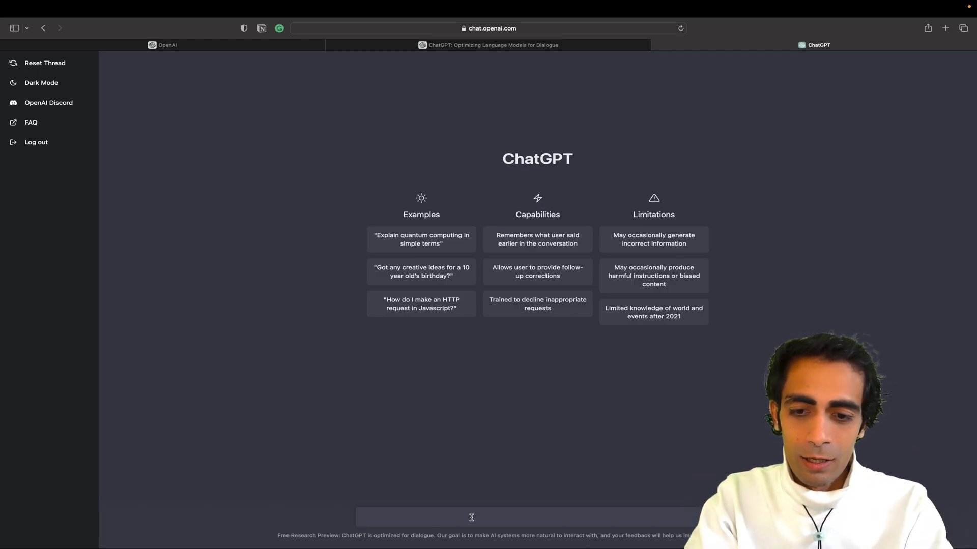
{"action": "type", "text": "Describe AI"}
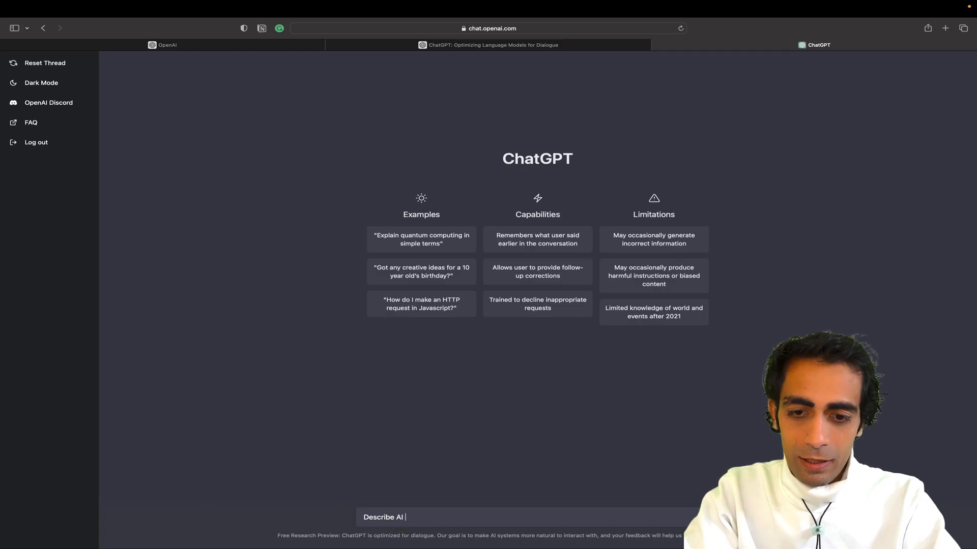
{"action": "type", "text": "in 10"}
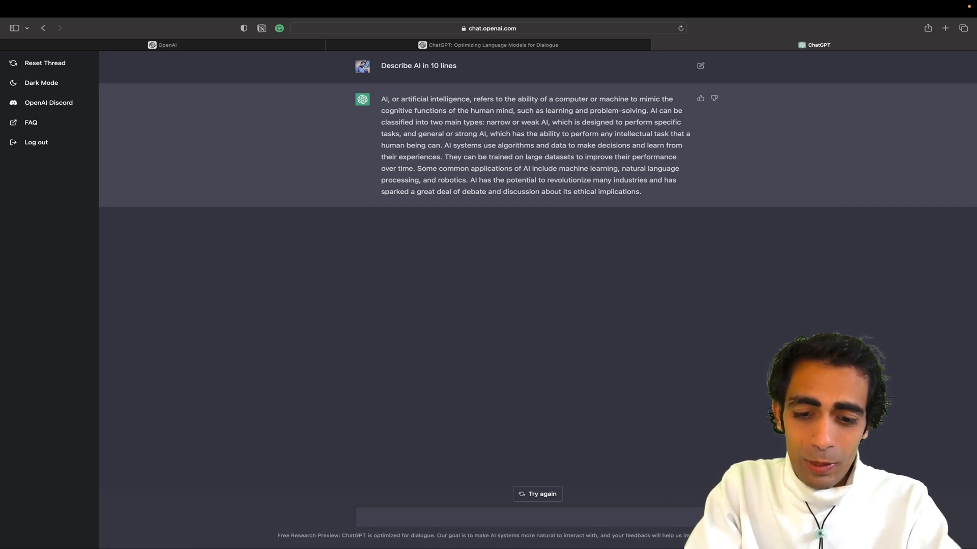
Step: Ask "Basic Crypto program in js" and read the generated encrypt/decrypt code
{"action": "type", "text": "Basic C"}
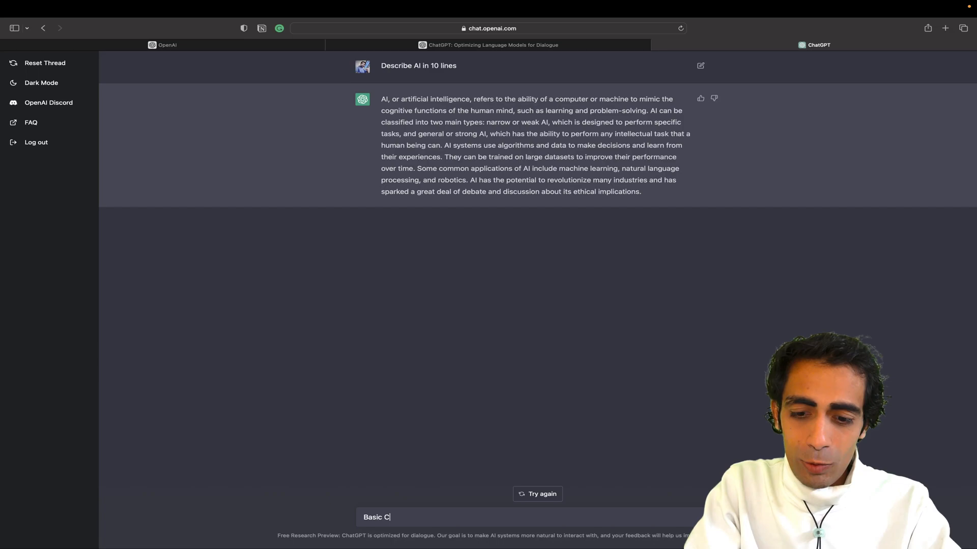
{"action": "type", "text": "rypto"}
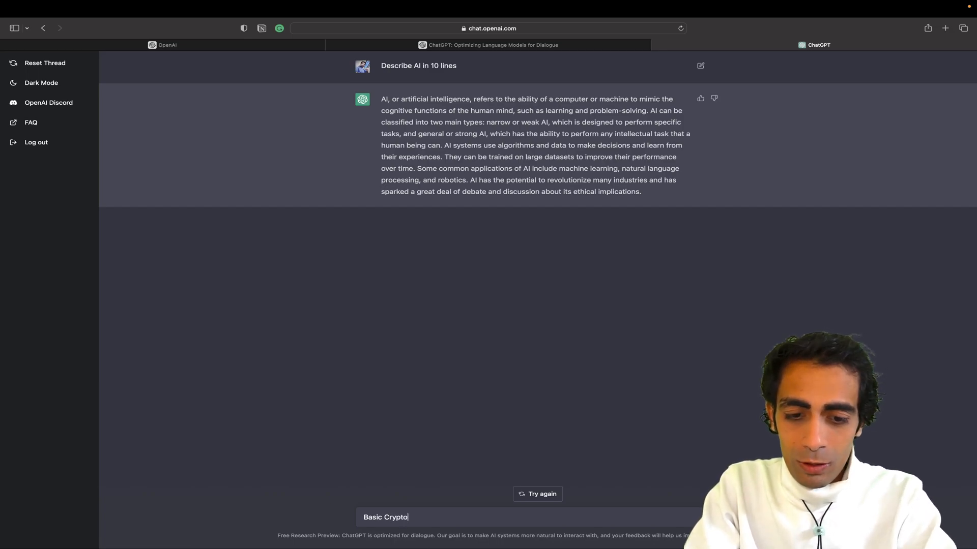
{"action": "type", "text": "prog"}
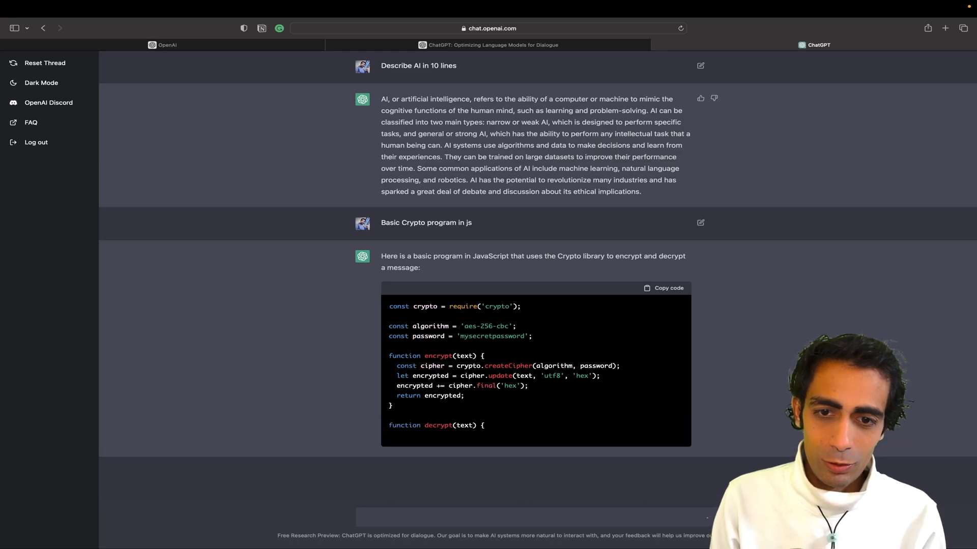
{"action": "scroll", "scroll_direction": "down", "scroll_amount": 3}
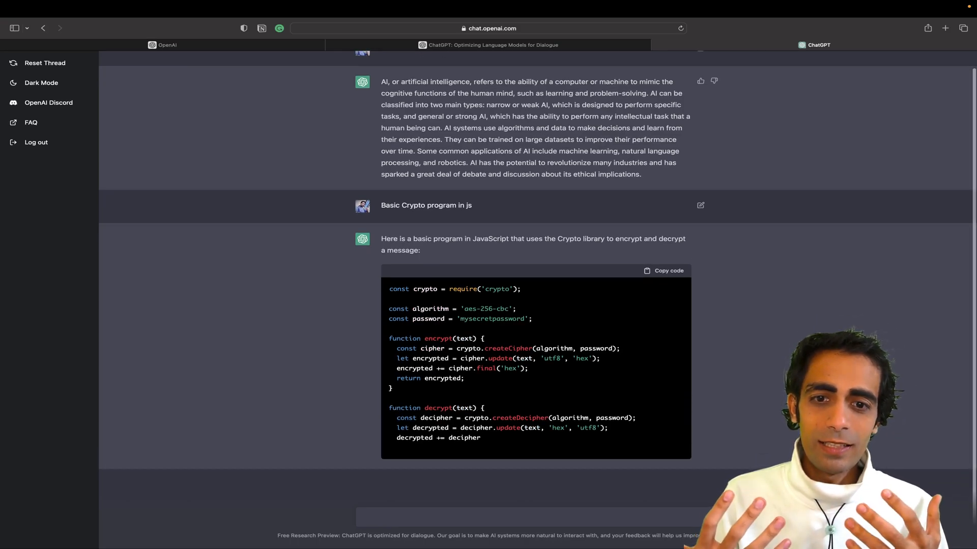
{"action": "scroll", "scroll_direction": "down", "scroll_amount": 3}
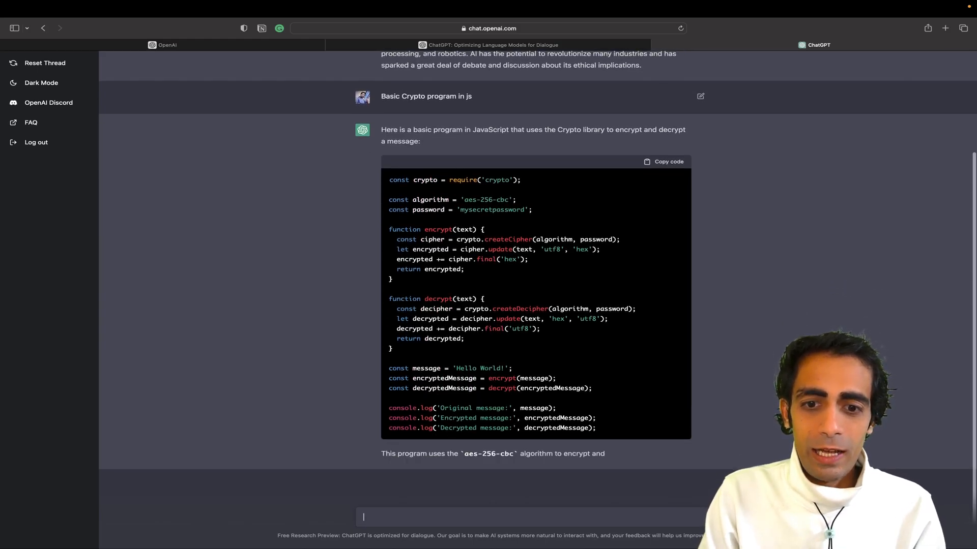
{"action": "scroll", "scroll_direction": "down", "scroll_amount": 3}
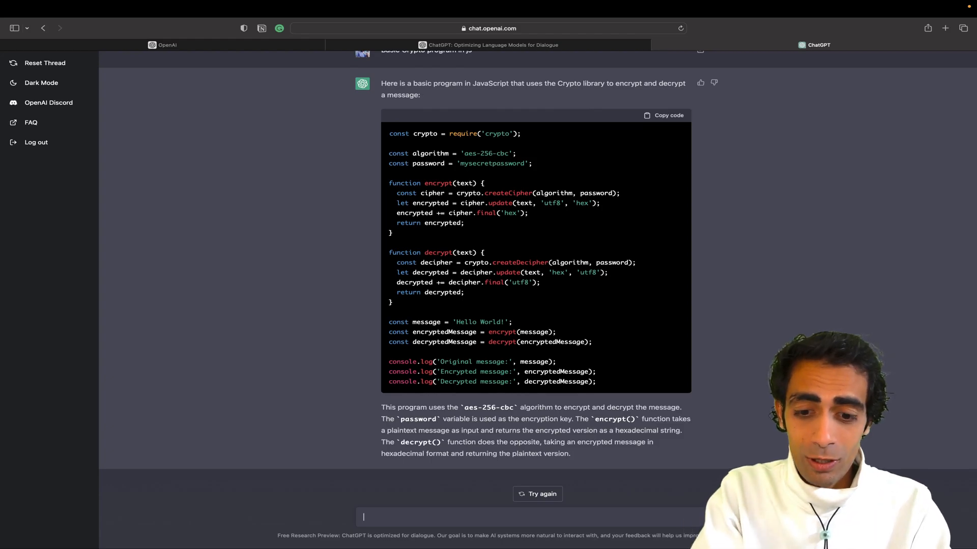
Step: Ask "How I can start with ruby language quickly" and read the five-step guide
{"action": "type", "text": "How I can start"}
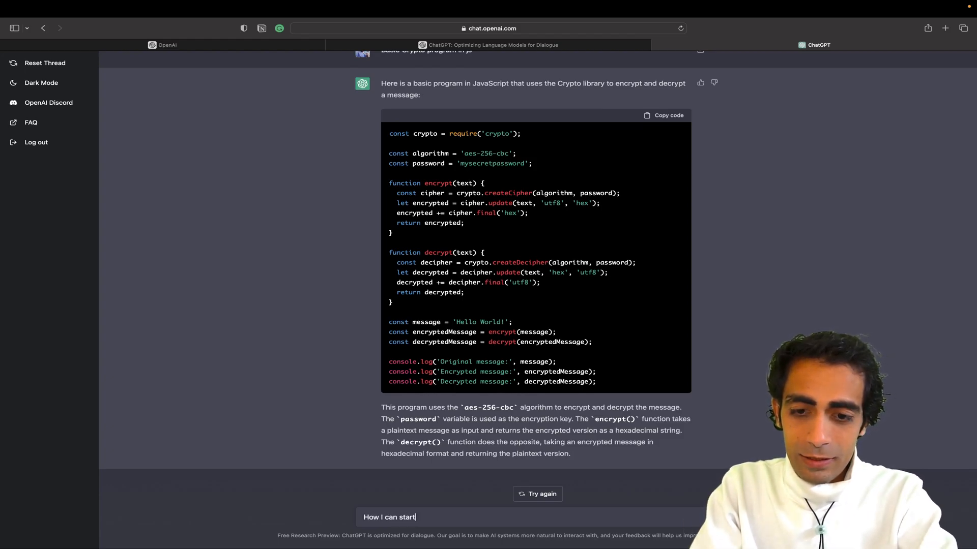
{"action": "type", "text": "with r"}
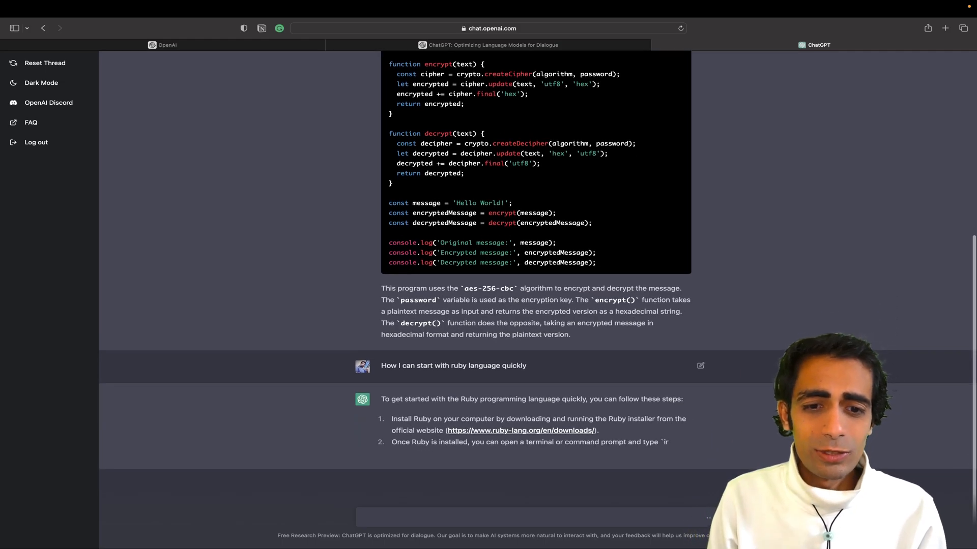
{"action": "scroll", "scroll_direction": "down", "scroll_amount": 3}
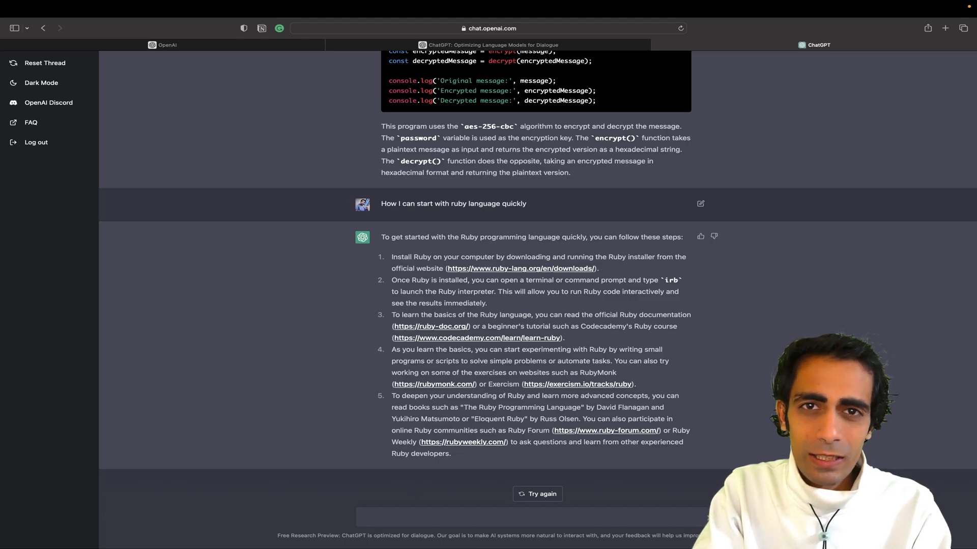
Step: Ask "Second highest salary in SQL" and read both query approaches
{"action": "type", "text": "S"}
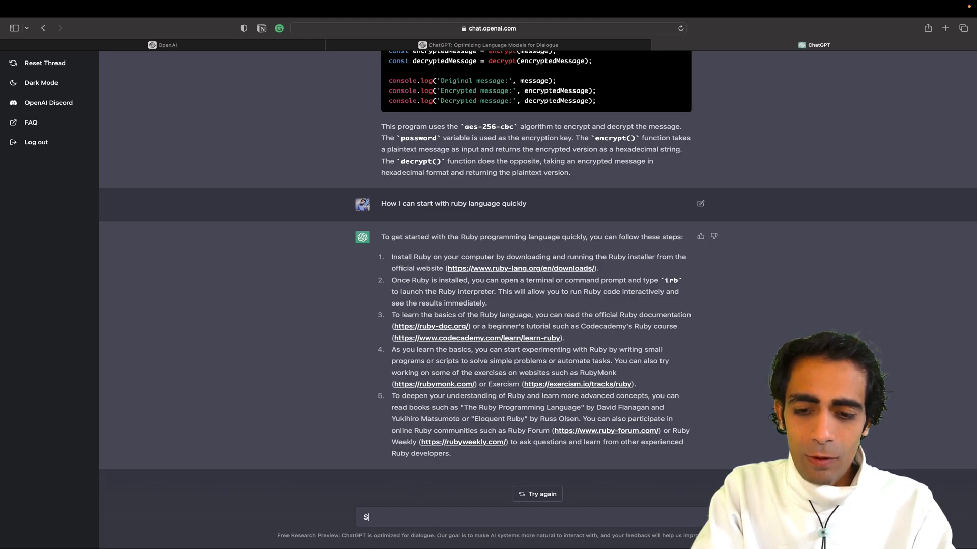
{"action": "type", "text": "econd hi"}
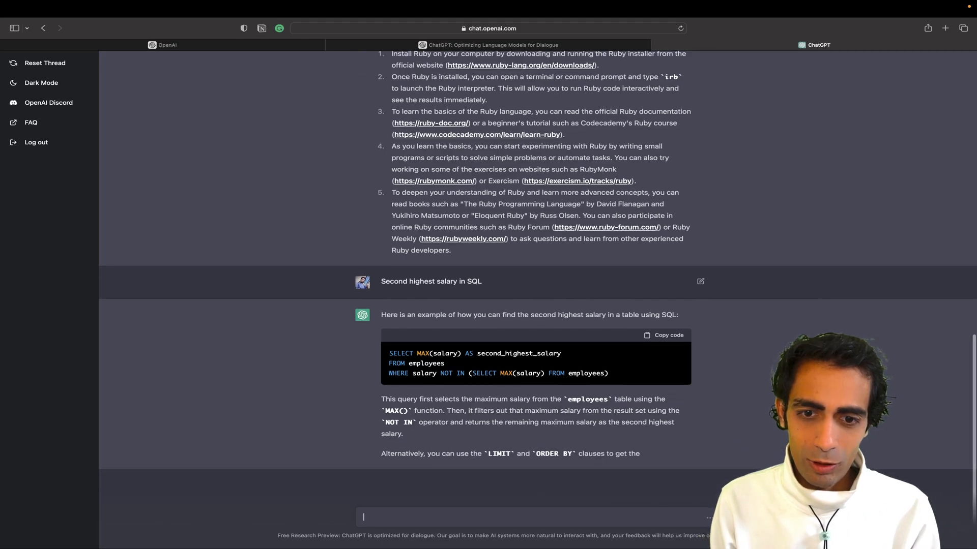
{"action": "scroll", "scroll_direction": "down", "scroll_amount": 3}
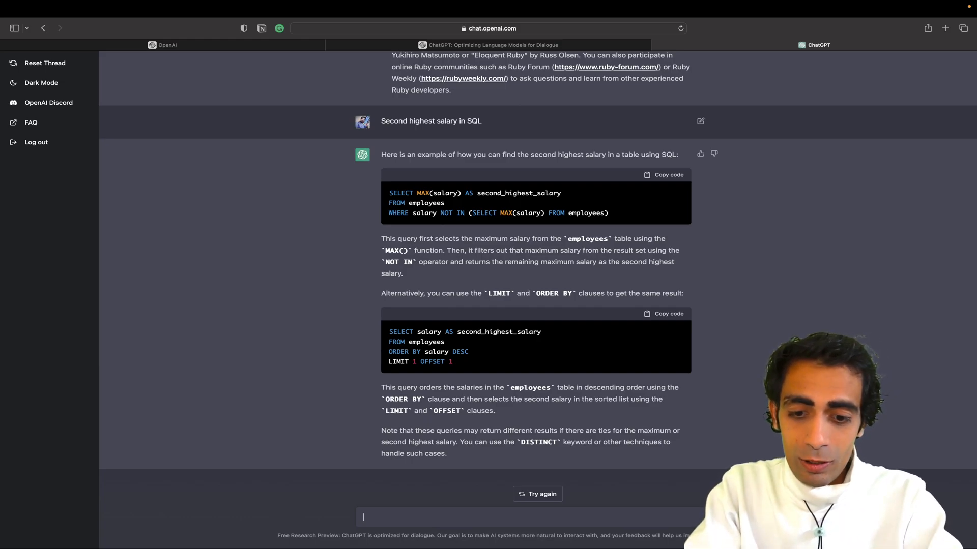
Step: Ask "Cassandra is better than MongoDB Please answer in Yes or no" and read the reply
{"action": "type", "text": "Yes or"}
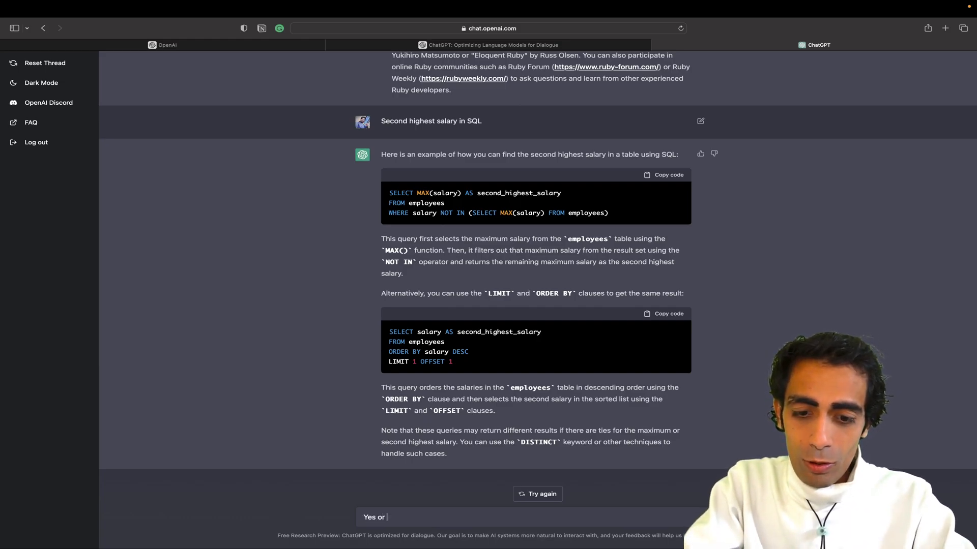
{"action": "type", "text": "no"}
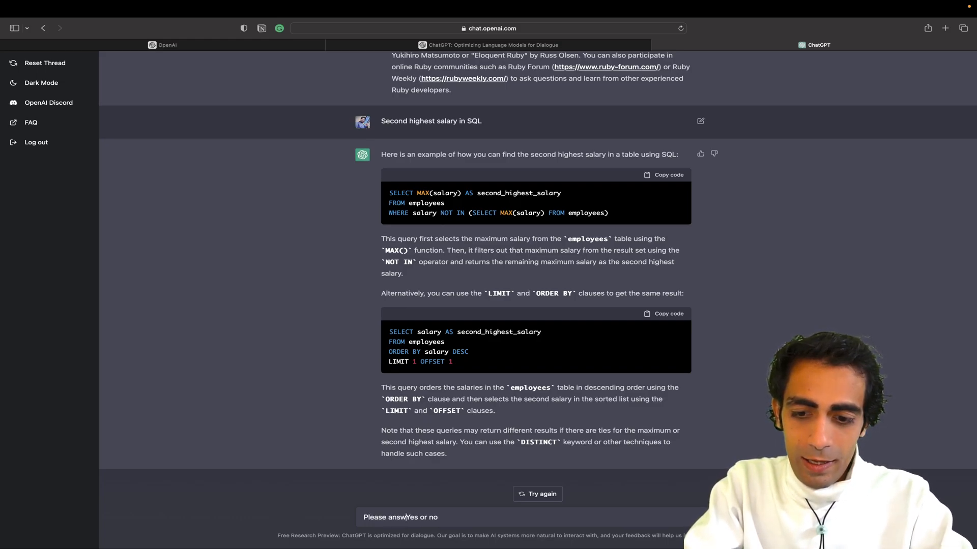
{"action": "type", "text": "in"}
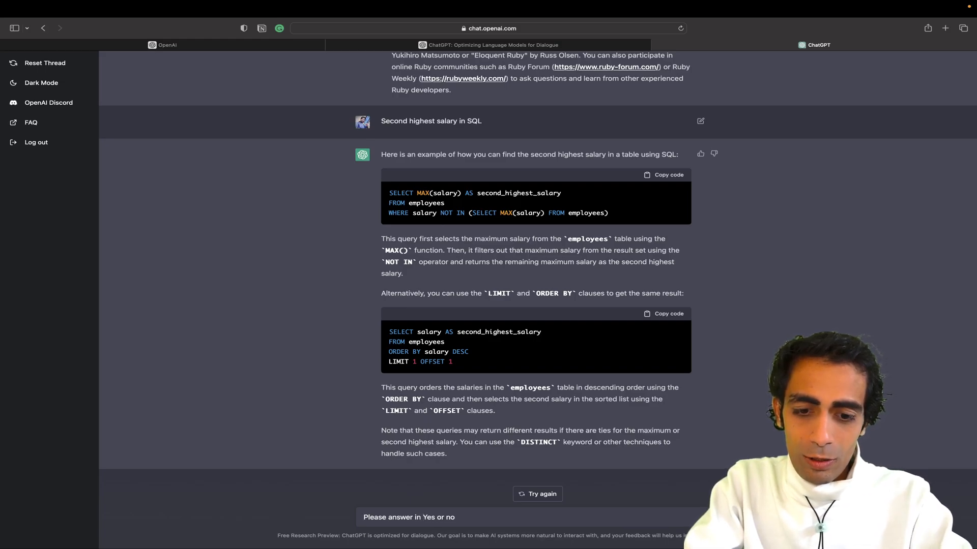
{"action": "type", "text": "Cassandra"}
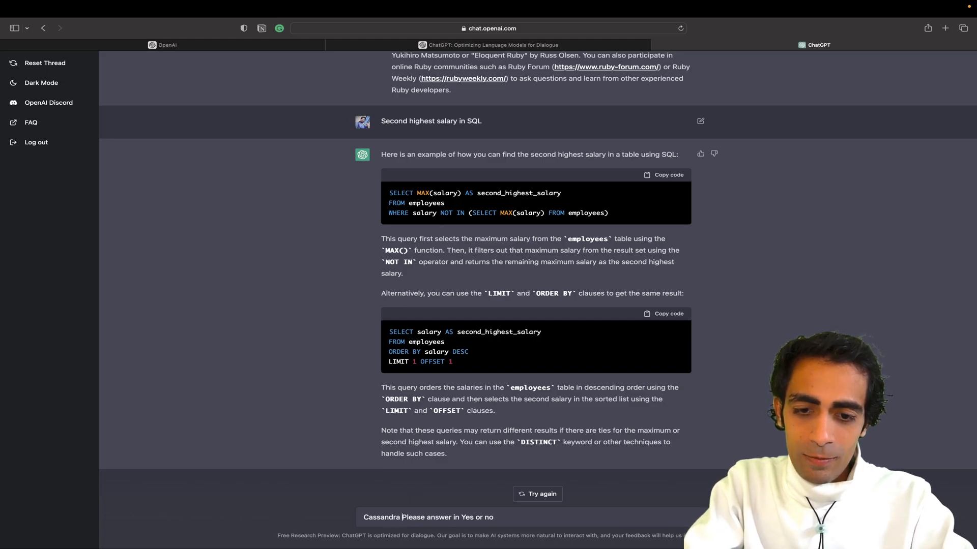
{"action": "type", "text": "is better"}
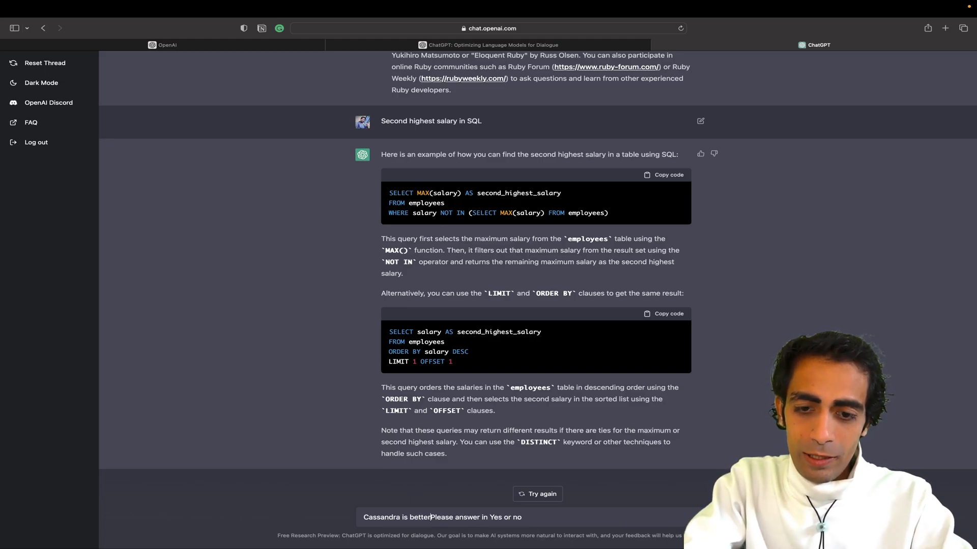
{"action": "type", "text": "than"}
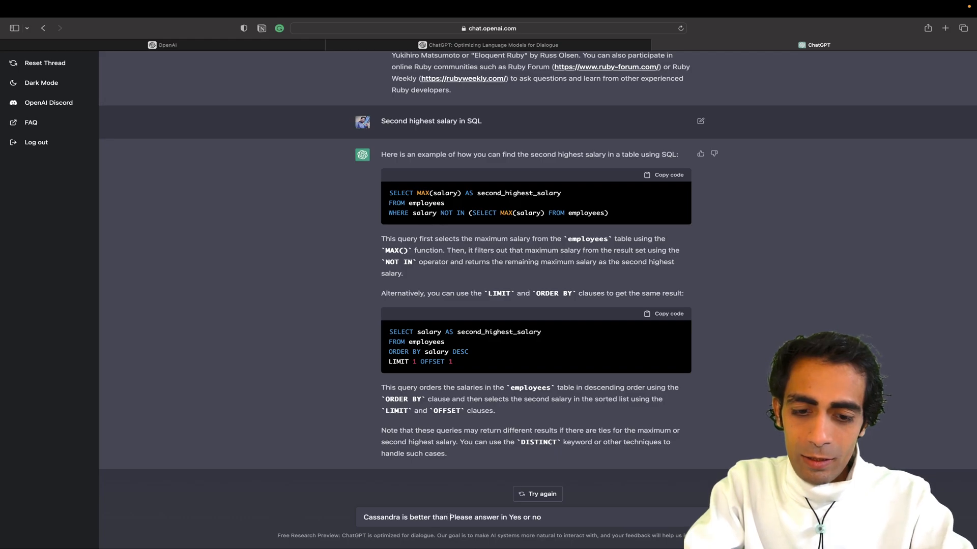
{"action": "type", "text": "MongoDB"}
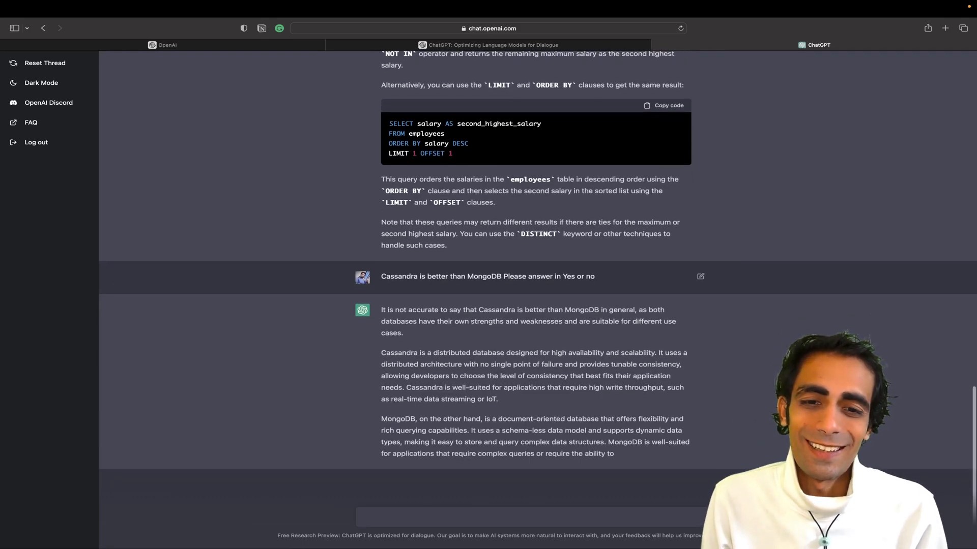
{"action": "scroll", "scroll_direction": "down", "scroll_amount": 3}
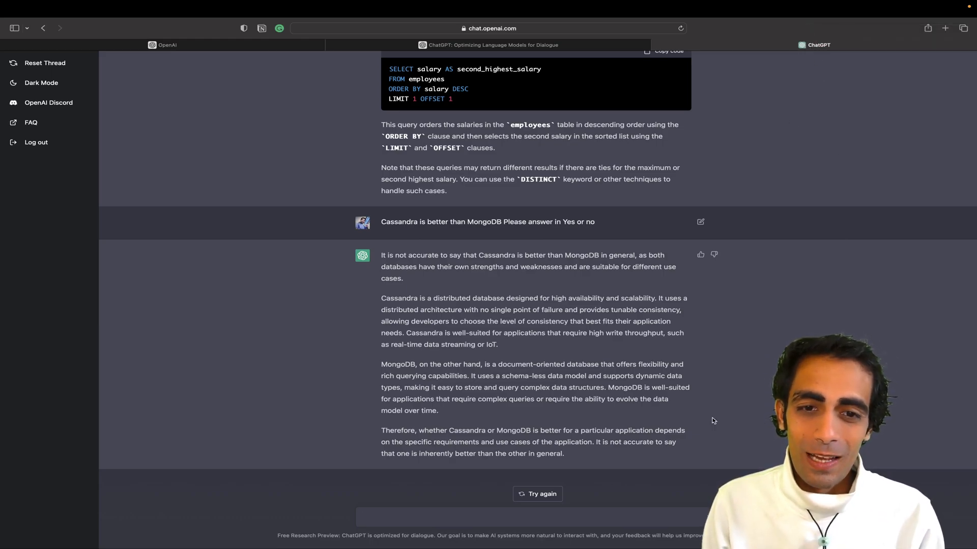
{"action": "mouse_move", "coordinate": [186, 200]}
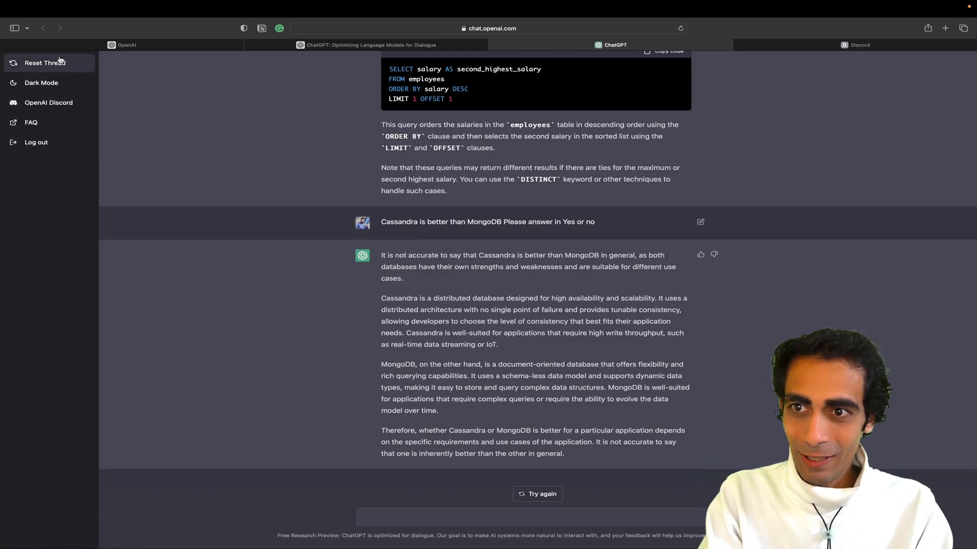
Step: Reset the ChatGPT thread, then return via the blog post tab to the OpenAI homepage
{"action": "left_click", "coordinate": [44, 62]}
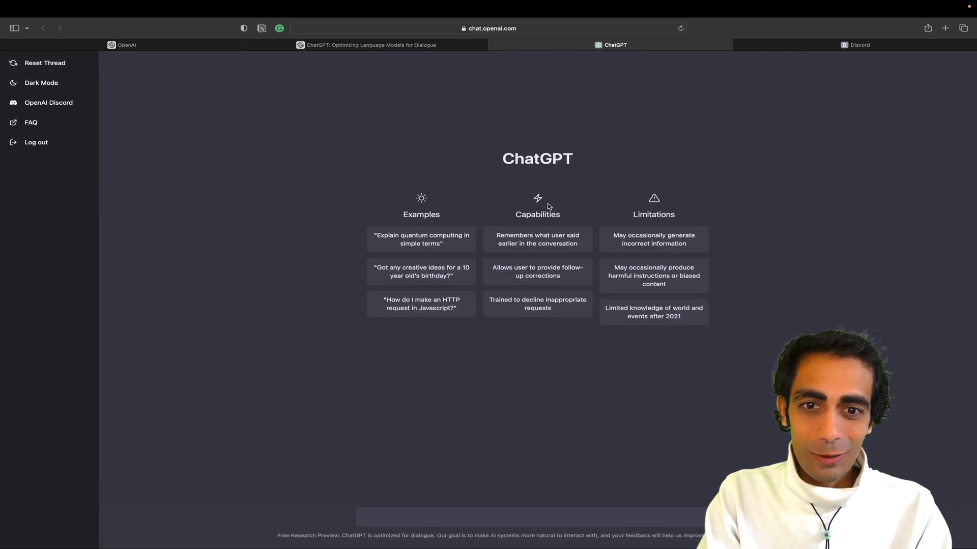
{"action": "mouse_move", "coordinate": [402, 276]}
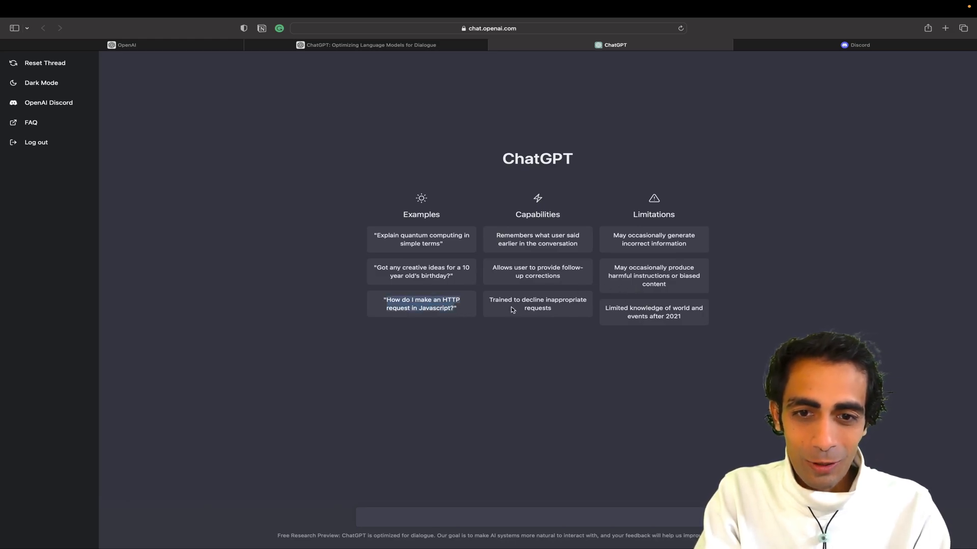
{"action": "mouse_move", "coordinate": [575, 308]}
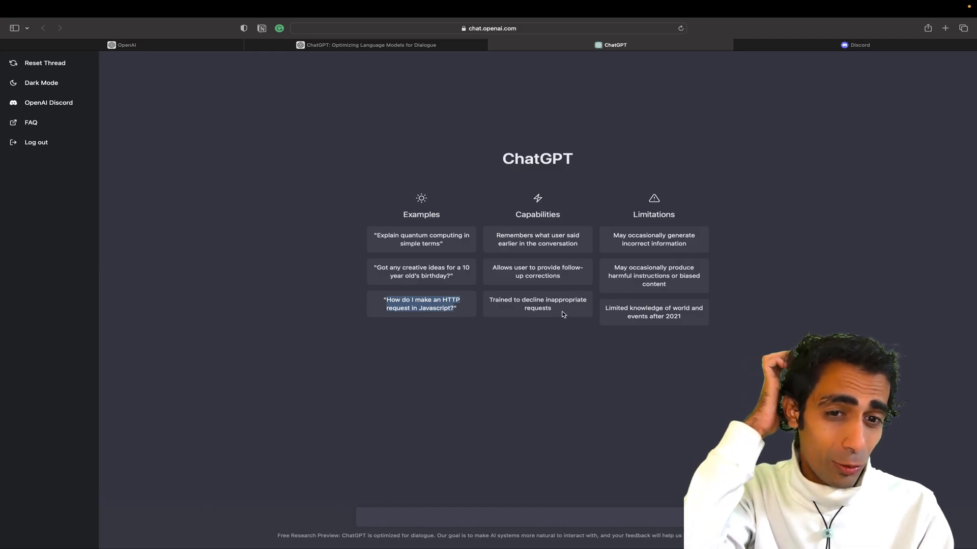
{"action": "left_click", "coordinate": [370, 44]}
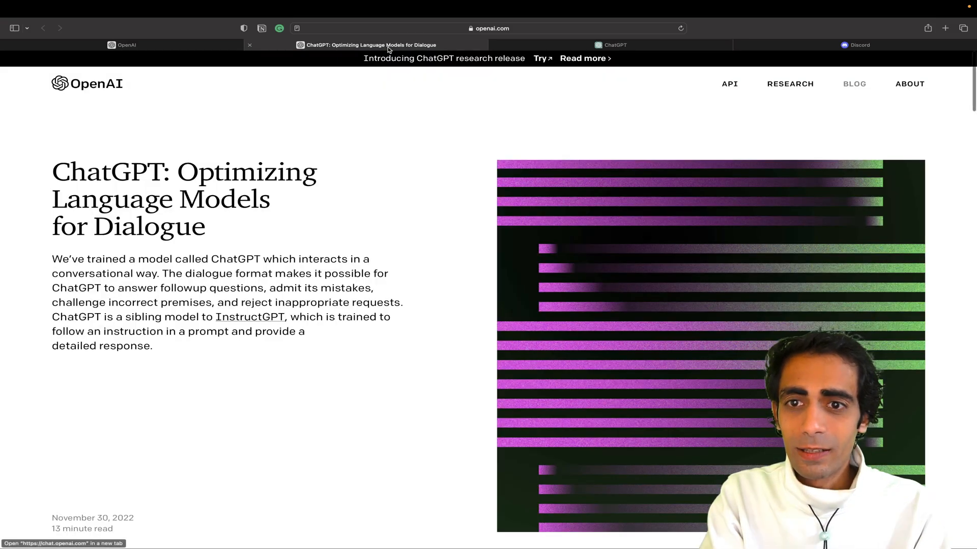
{"action": "left_click", "coordinate": [126, 45]}
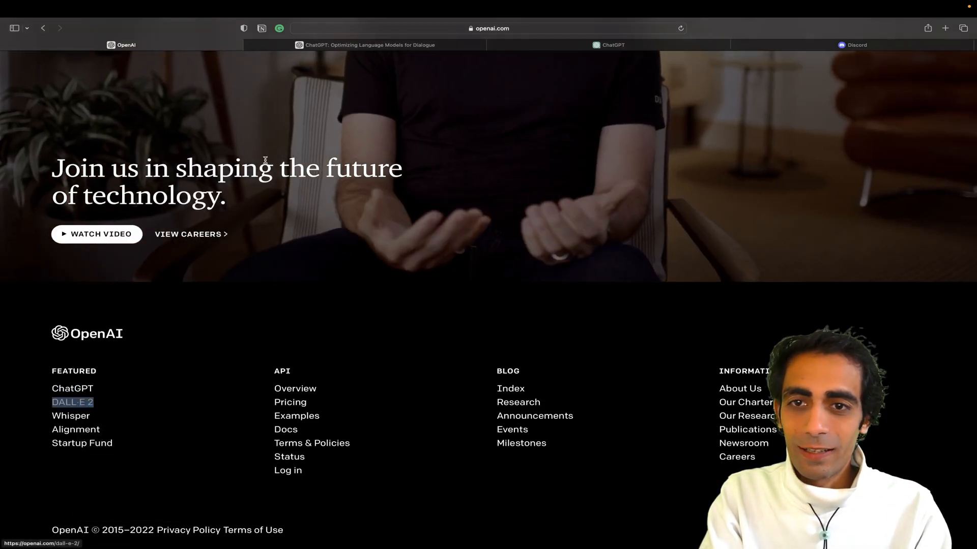
Step: Open the DALL·E 2 page from the Featured links in the footer
{"action": "left_click", "coordinate": [72, 402]}
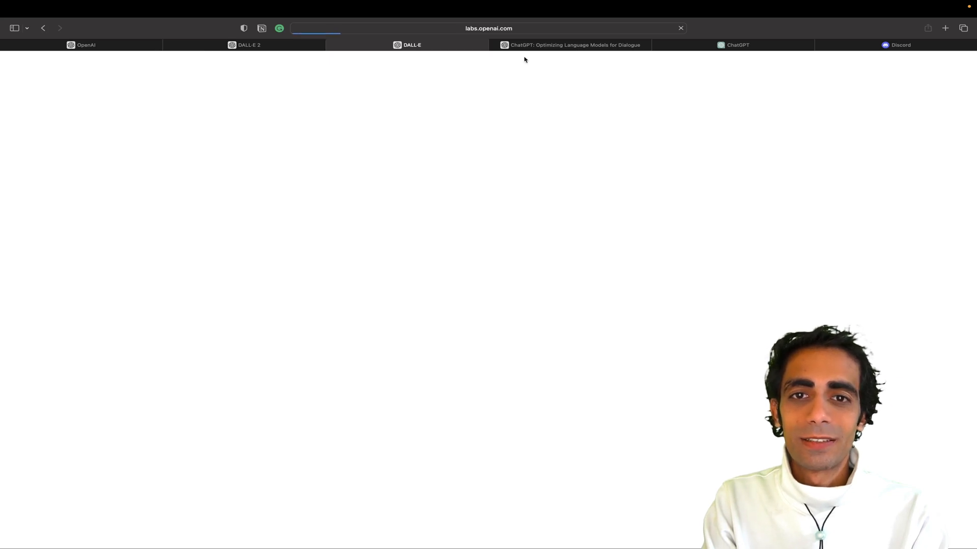
{"action": "mouse_move", "coordinate": [528, 73]}
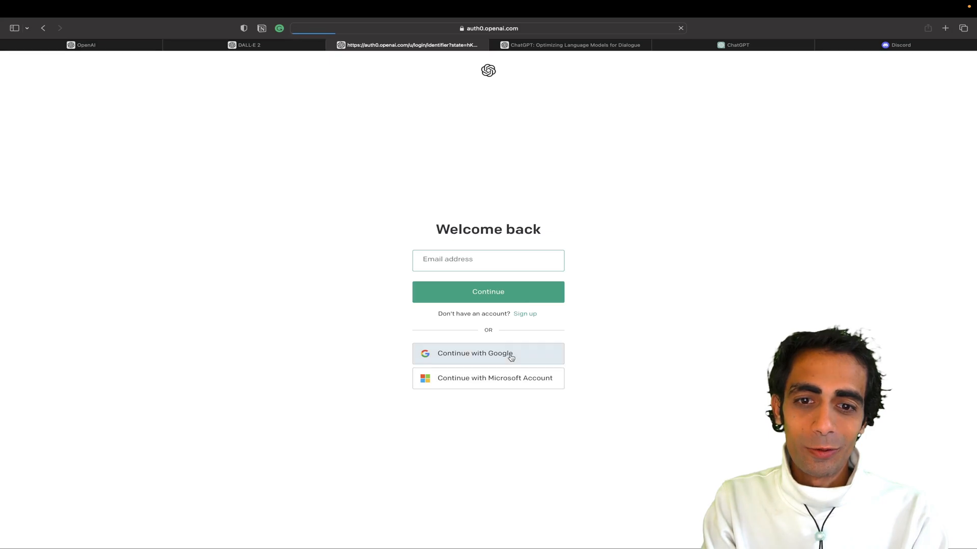
Step: Attempt Google sign-in to DALL·E, then return to the login page after the error
{"action": "left_click", "coordinate": [487, 353]}
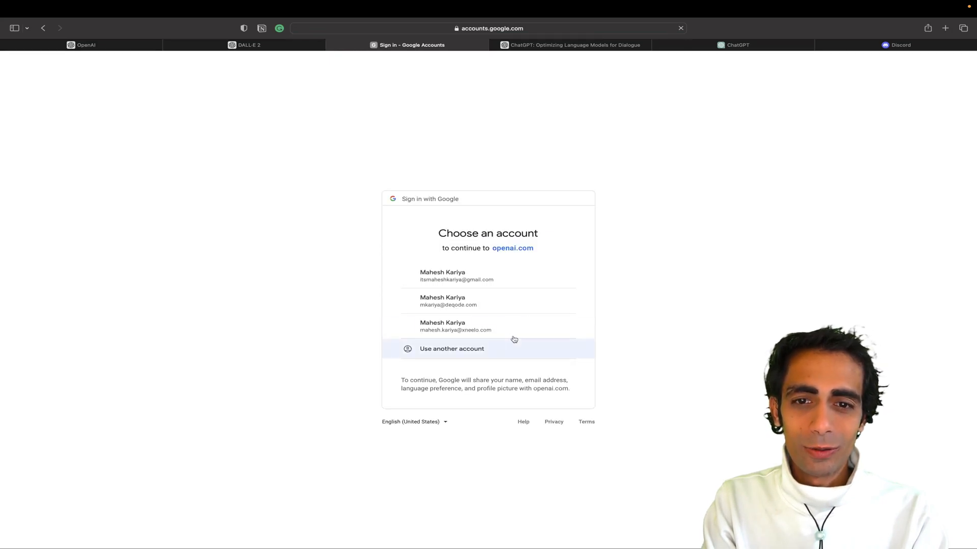
{"action": "left_click", "coordinate": [456, 276]}
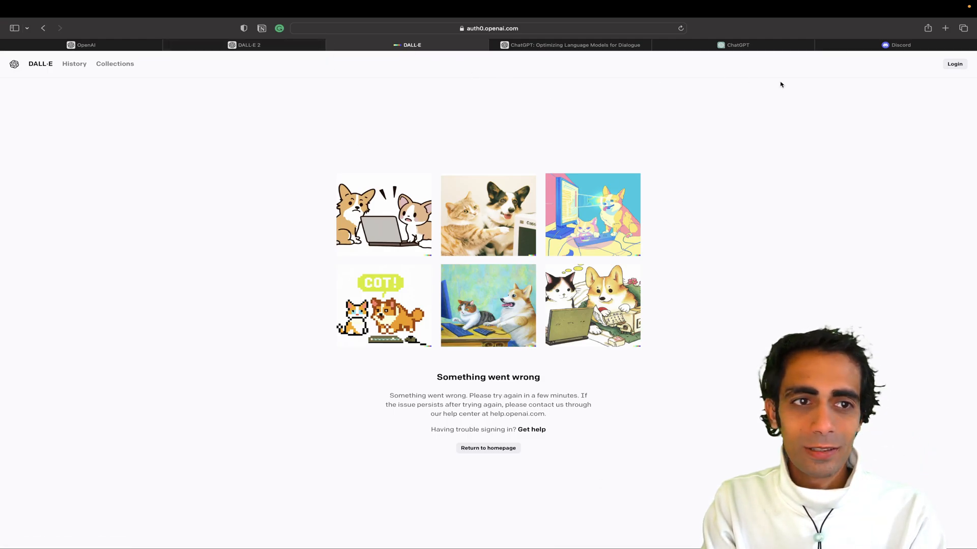
{"action": "left_click", "coordinate": [248, 45]}
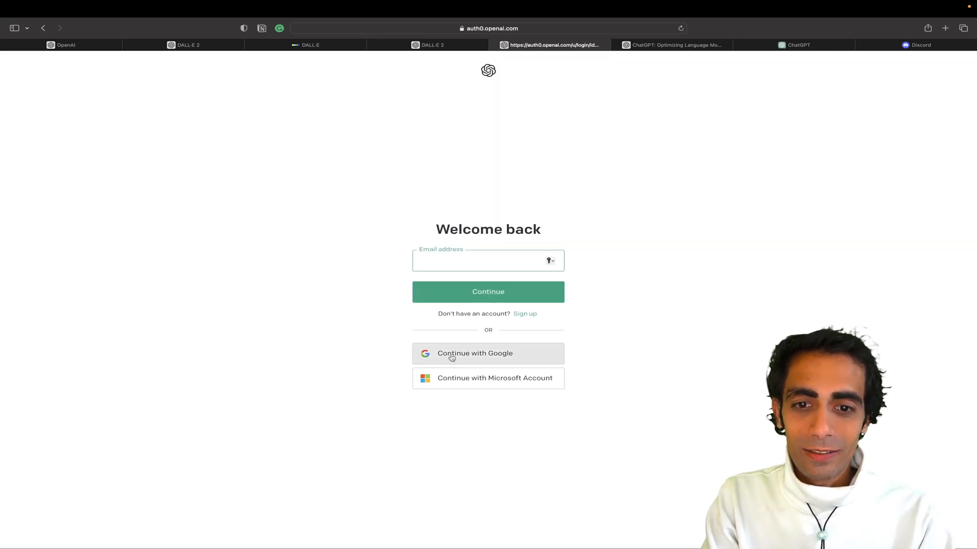
Step: Retry the DALL·E Google sign-in with the first account, then return to the openai.com ChatGPT blog tab
{"action": "left_click", "coordinate": [475, 353]}
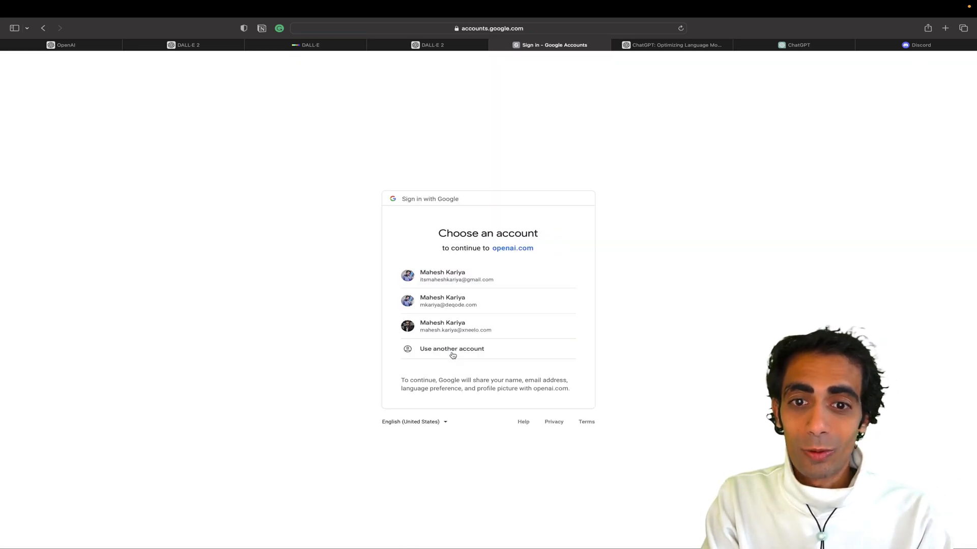
{"action": "left_click", "coordinate": [442, 276]}
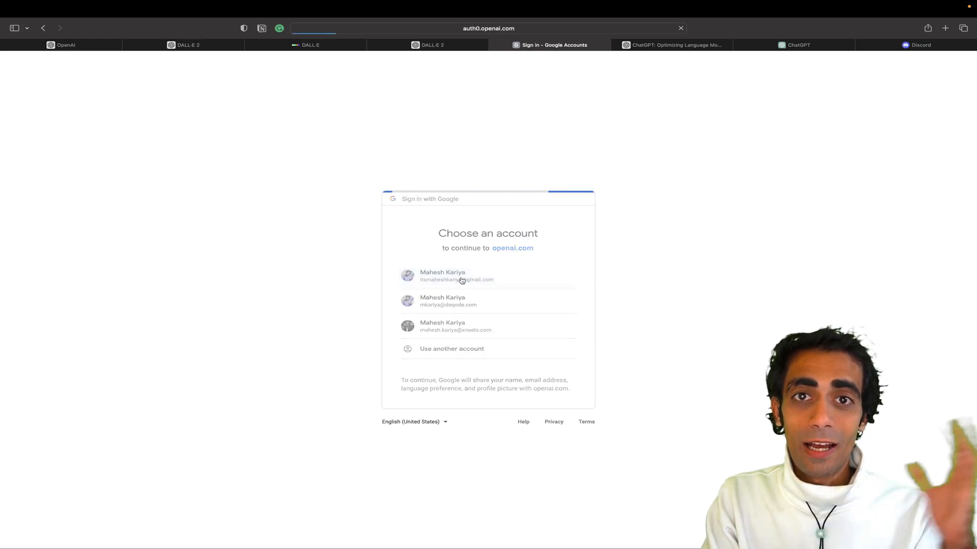
{"action": "left_click", "coordinate": [457, 275]}
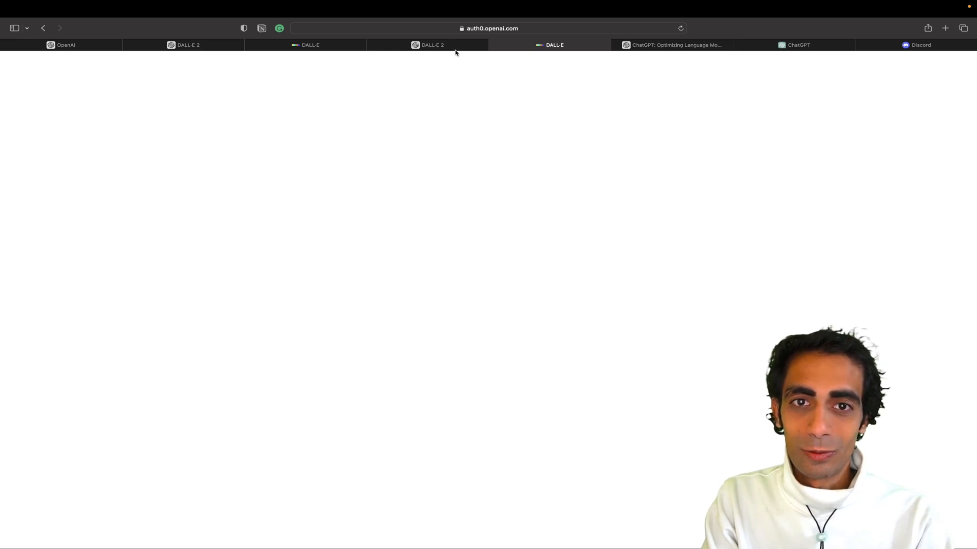
{"action": "left_click", "coordinate": [431, 45]}
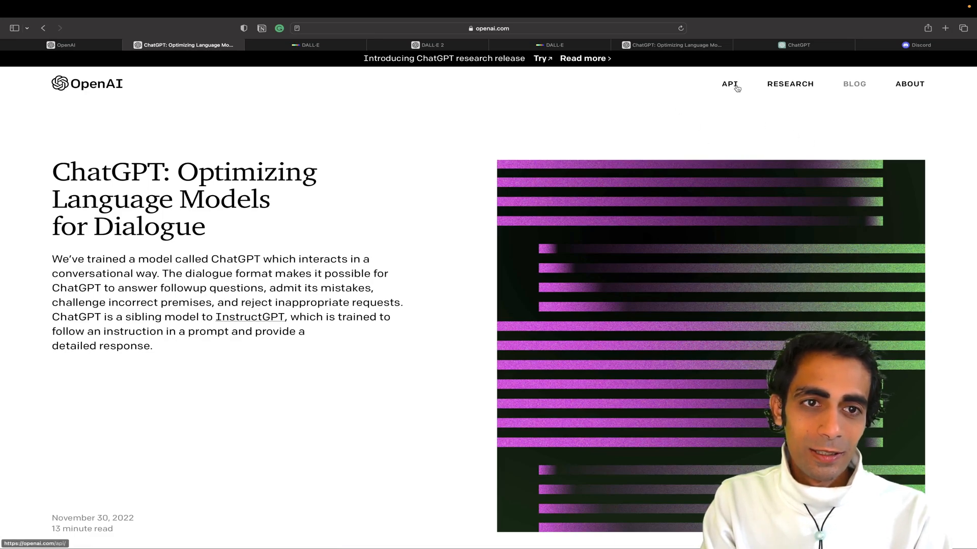
Step: Go to the OpenAI API site and attempt sign-up with the first Google account
{"action": "left_click", "coordinate": [729, 83]}
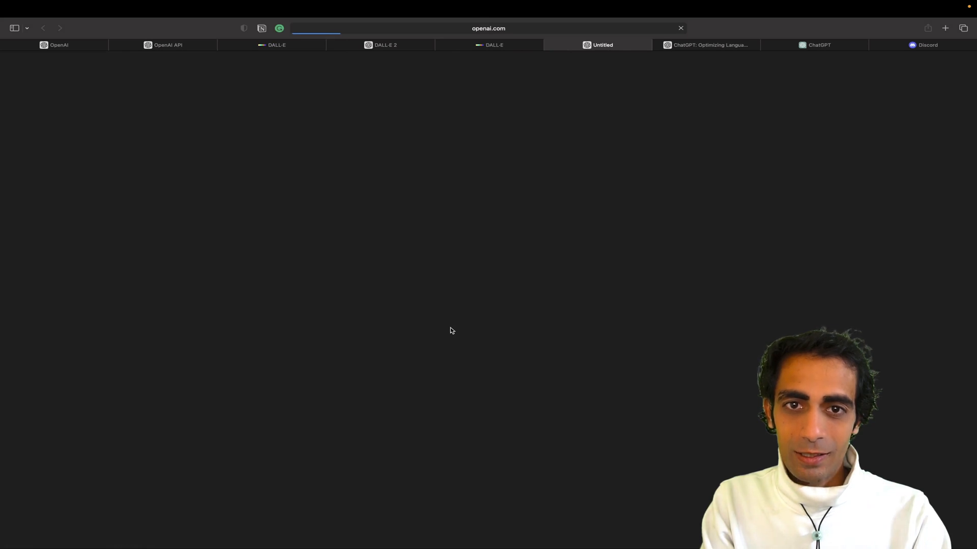
{"action": "mouse_move", "coordinate": [474, 192]}
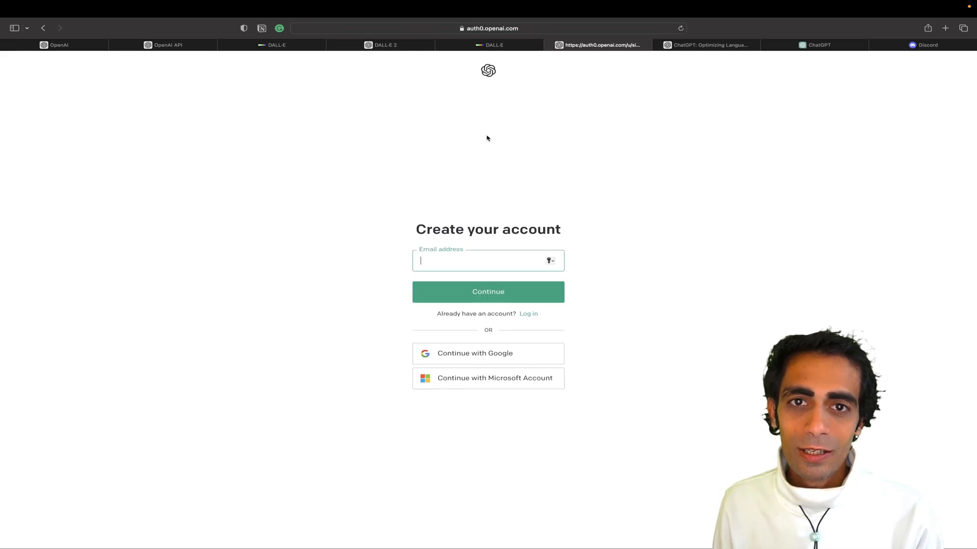
{"action": "mouse_move", "coordinate": [475, 353]}
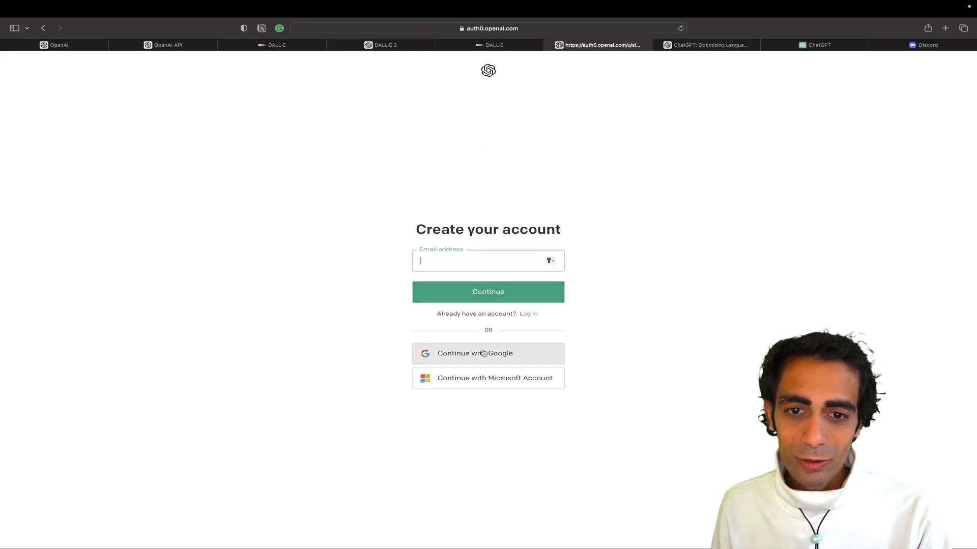
{"action": "left_click", "coordinate": [487, 353]}
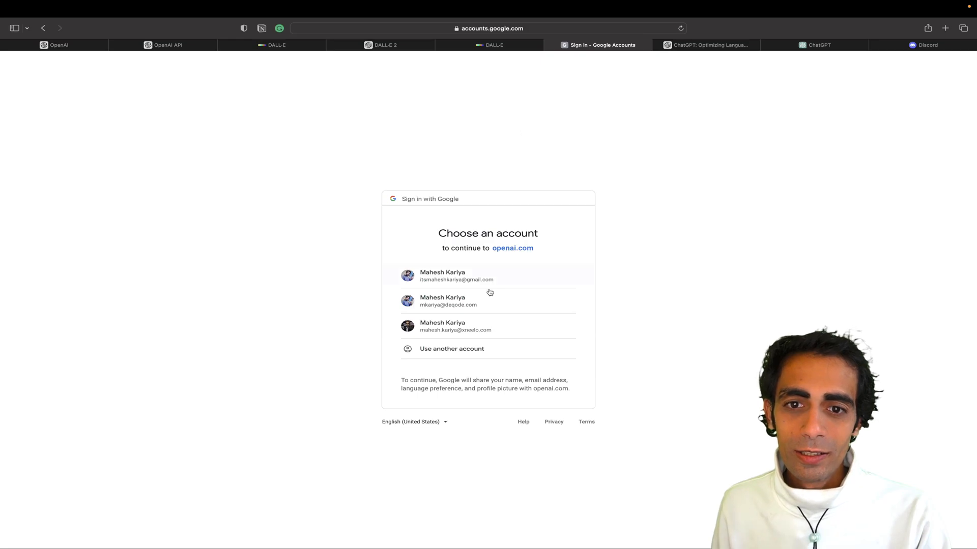
{"action": "left_click", "coordinate": [456, 276]}
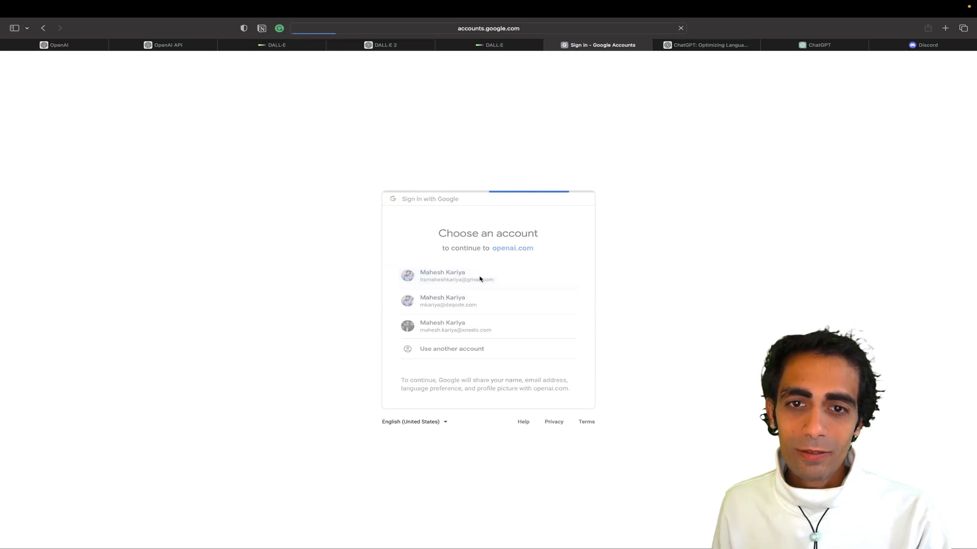
{"action": "left_click", "coordinate": [443, 276]}
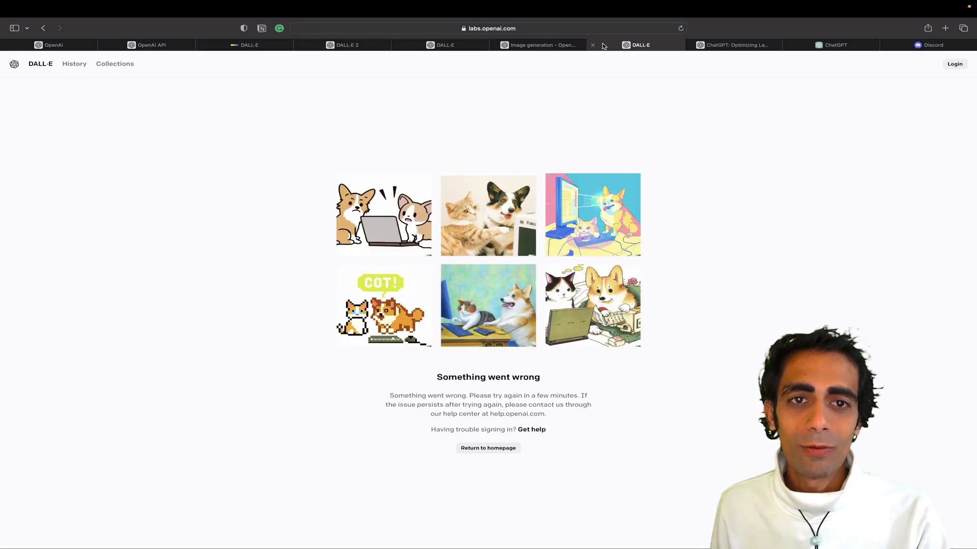
Step: From the Image generation guide, navigate back to the Welcome to OpenAI overview page
{"action": "left_click", "coordinate": [539, 44]}
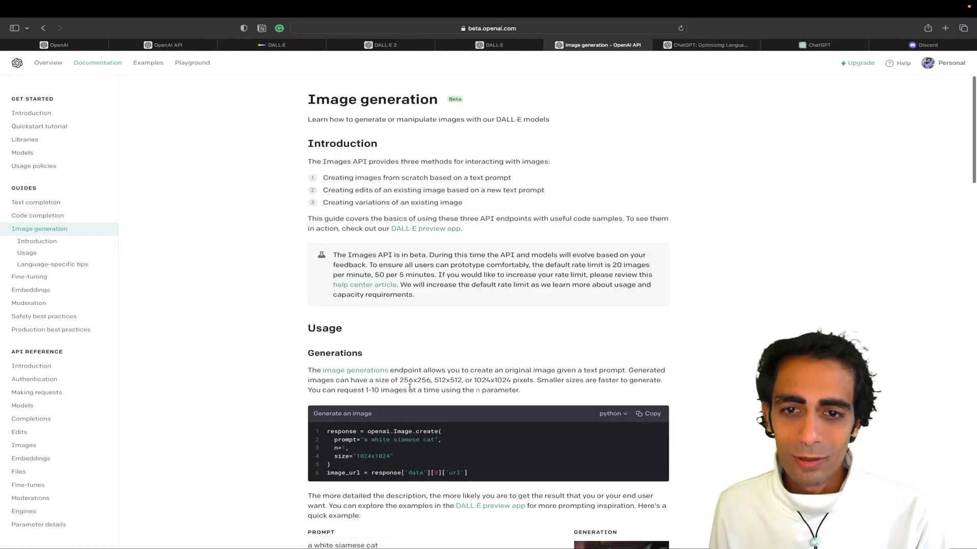
{"action": "scroll", "scroll_direction": "down", "scroll_amount": 3}
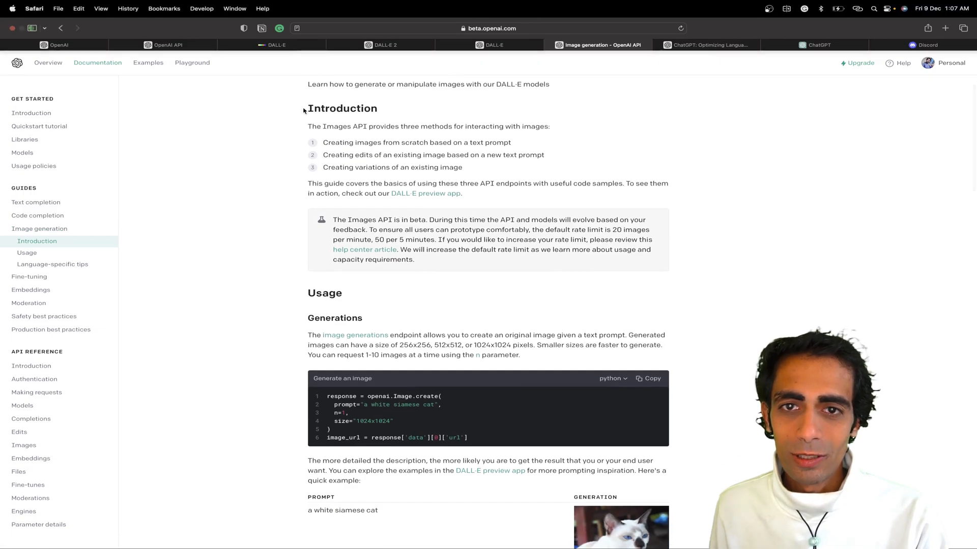
{"action": "left_click", "coordinate": [60, 28]}
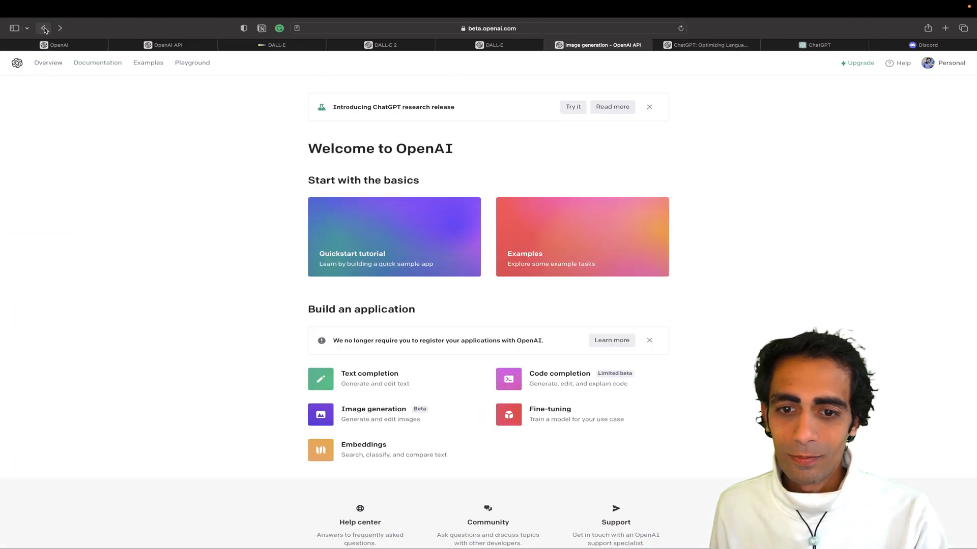
{"action": "left_click", "coordinate": [43, 28]}
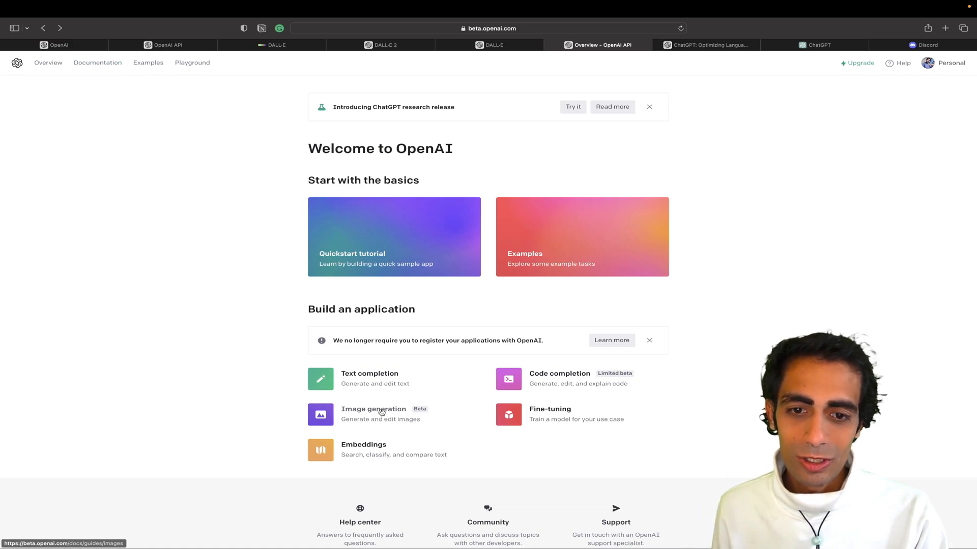
{"action": "mouse_move", "coordinate": [578, 426]}
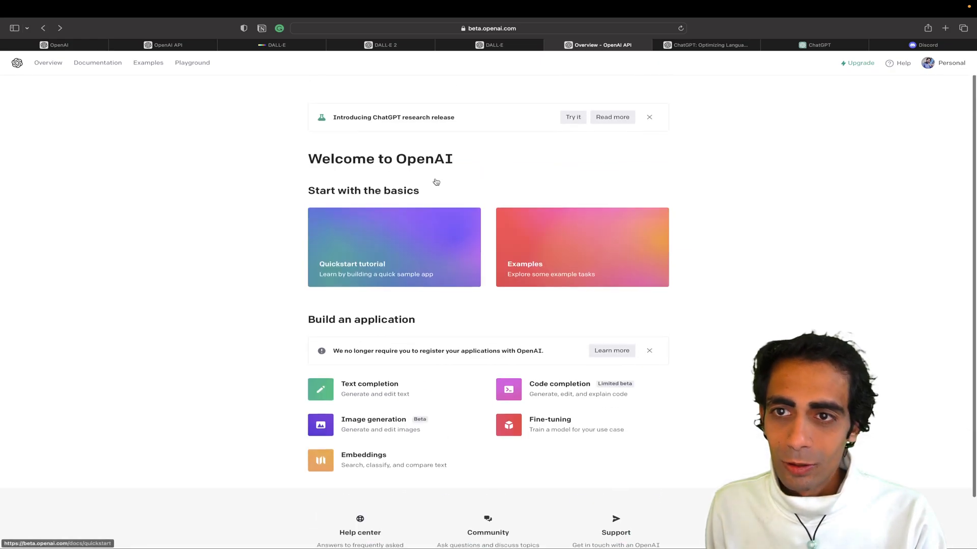
{"action": "scroll", "scroll_direction": "down", "scroll_amount": 3}
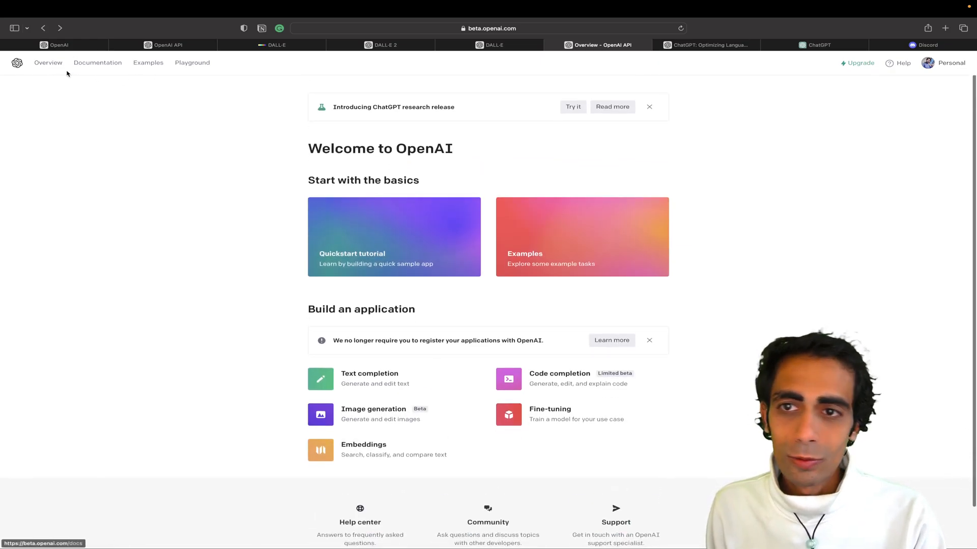
Step: From the Examples gallery, load the Text to command example into the Playground
{"action": "left_click", "coordinate": [149, 62]}
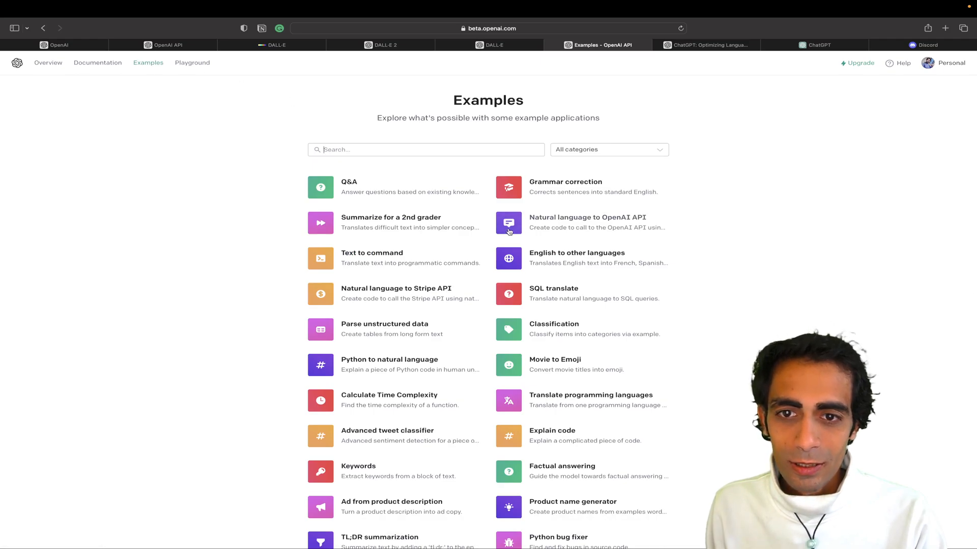
{"action": "scroll", "scroll_direction": "down", "scroll_amount": 3}
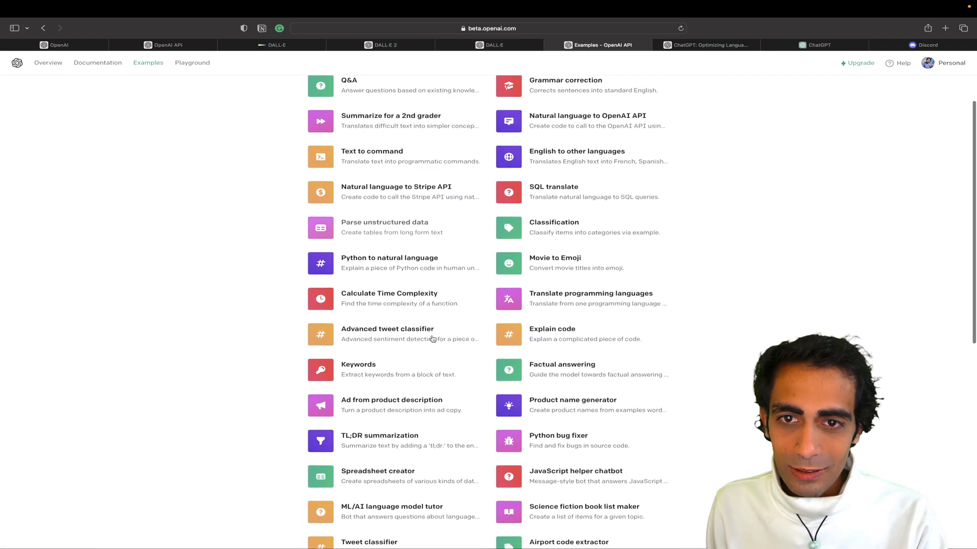
{"action": "left_click", "coordinate": [372, 156]}
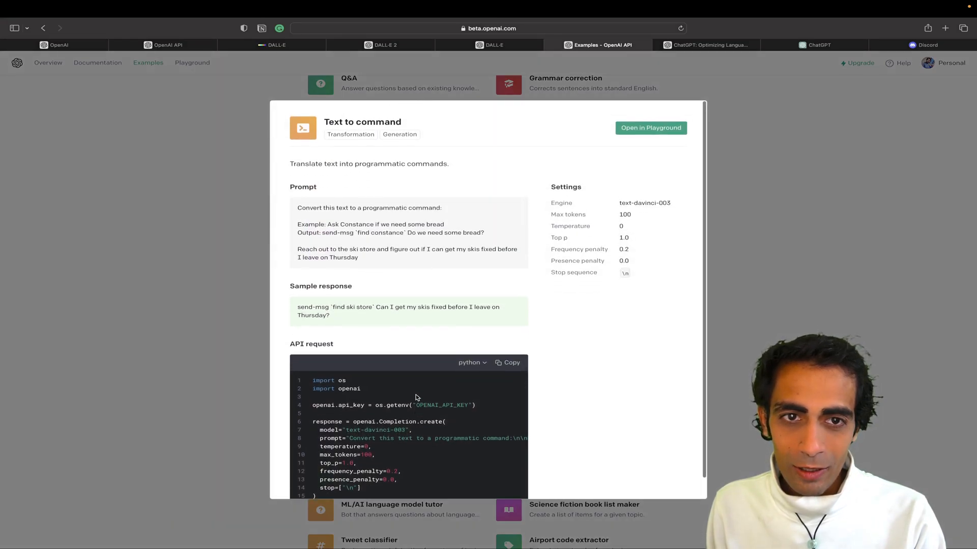
{"action": "left_click", "coordinate": [650, 128]}
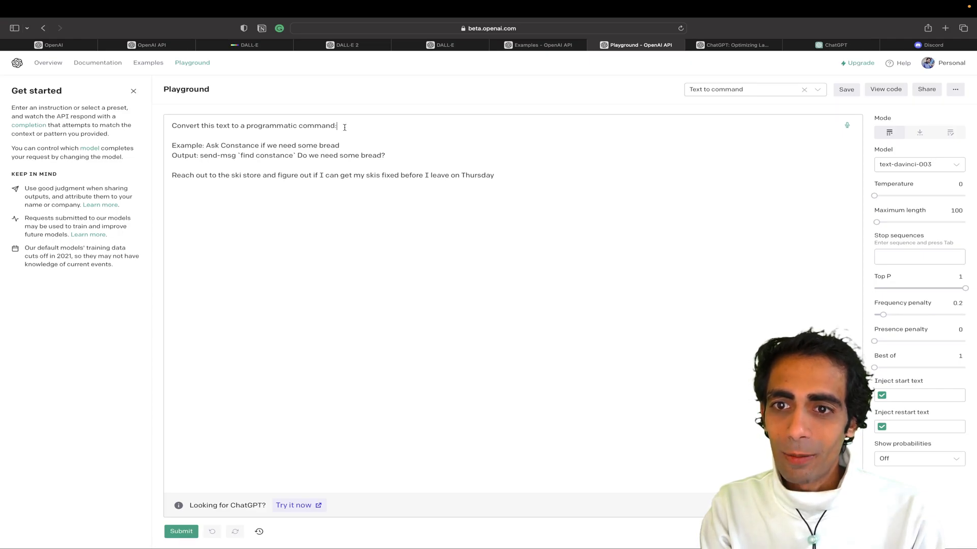
Step: Submit the Text to command prompt to generate the ski-store send-msg command
{"action": "double_click", "coordinate": [185, 146]}
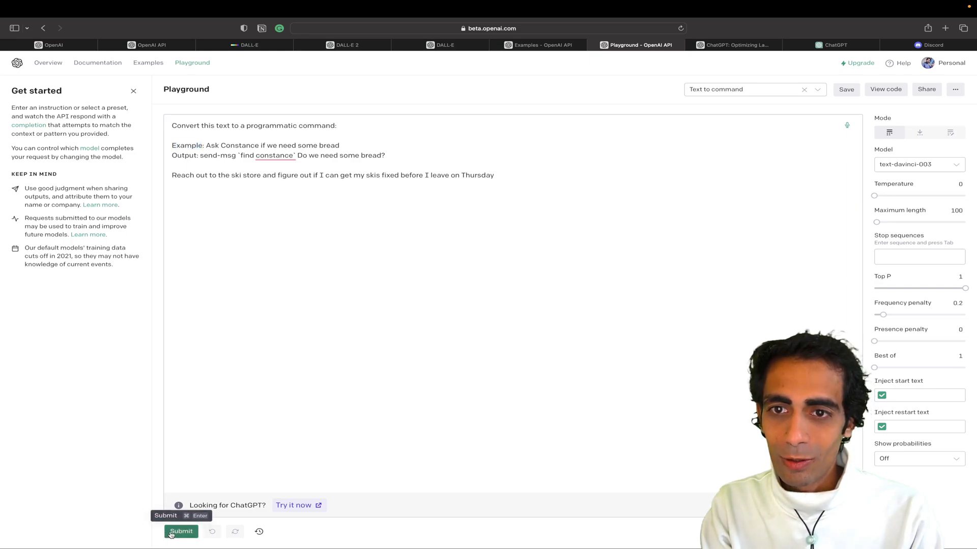
{"action": "left_click", "coordinate": [181, 531]}
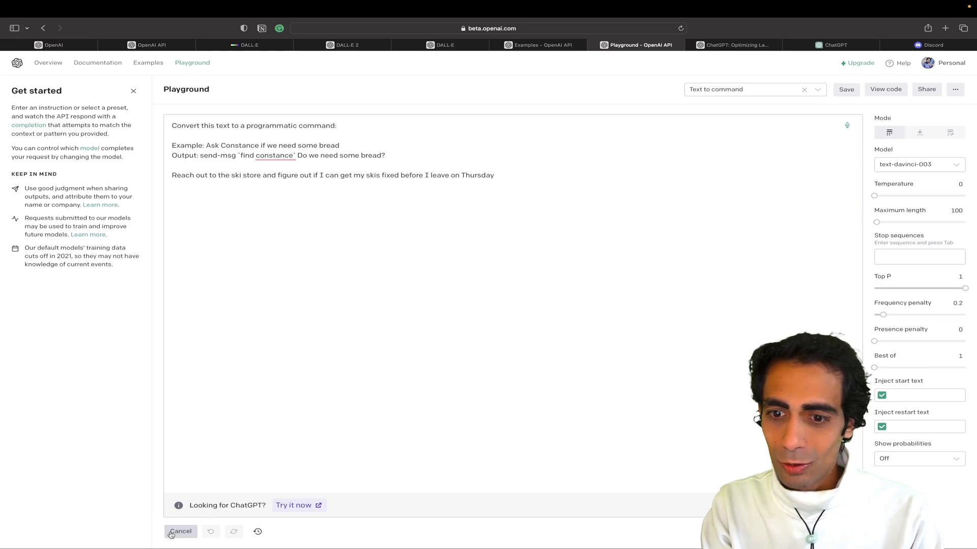
{"action": "left_click", "coordinate": [180, 531]}
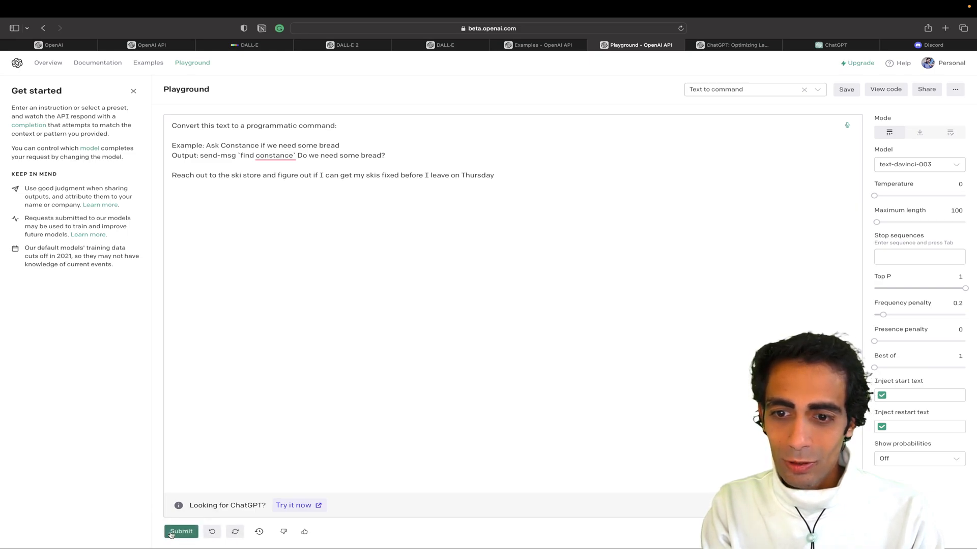
{"action": "mouse_move", "coordinate": [293, 506]}
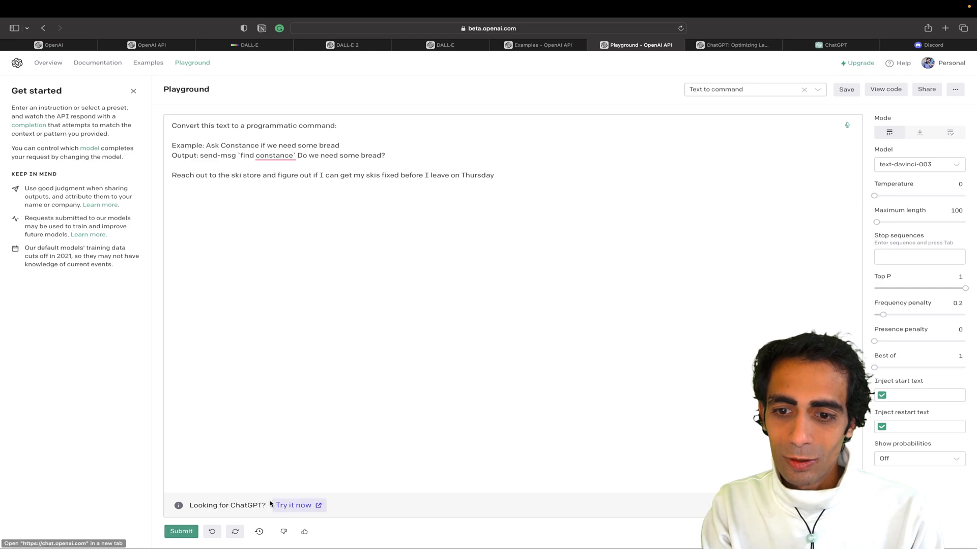
{"action": "left_click", "coordinate": [181, 531]}
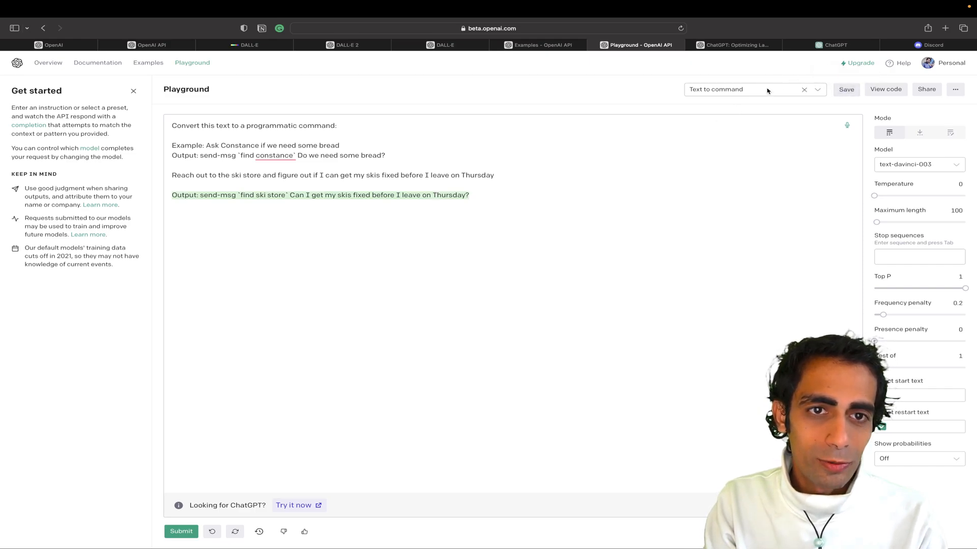
{"action": "left_click", "coordinate": [744, 90]}
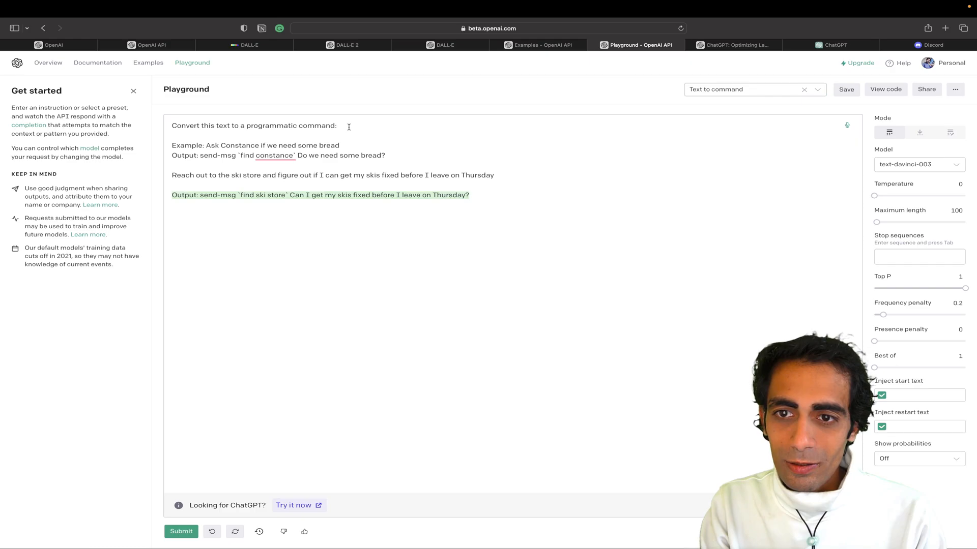
Step: Select the whole prompt and output and delete it, leaving the editor empty
{"action": "left_click_drag", "start_coordinate": [200, 195], "coordinate": [338, 194]}
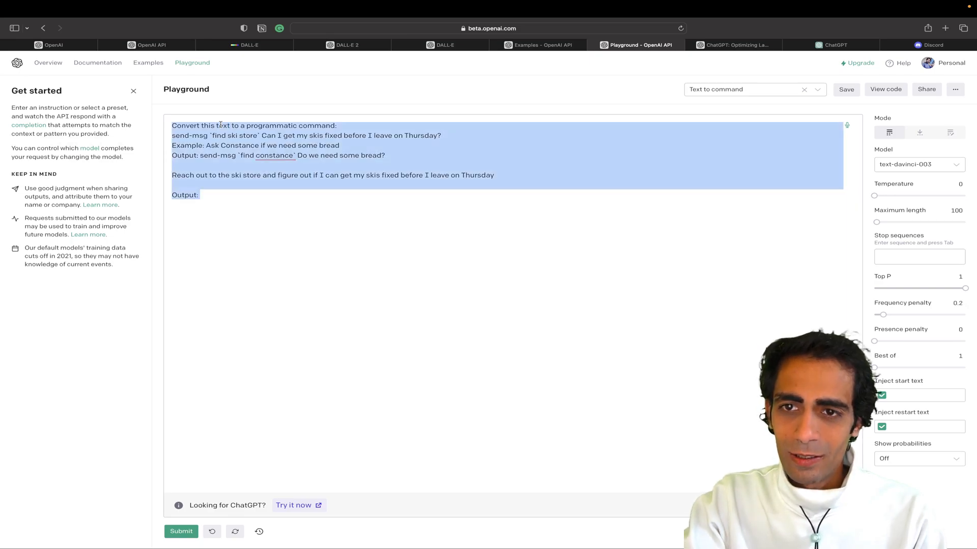
{"action": "key", "text": "Delete"}
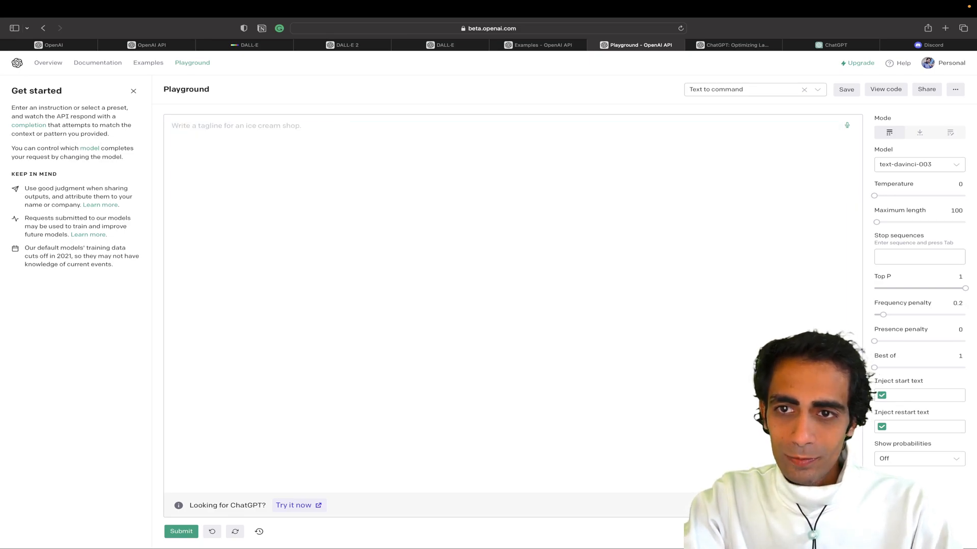
Step: Submit the prompt 'Fibo Series In c++' to generate a C++ Fibonacci program
{"action": "type", "text": "F"}
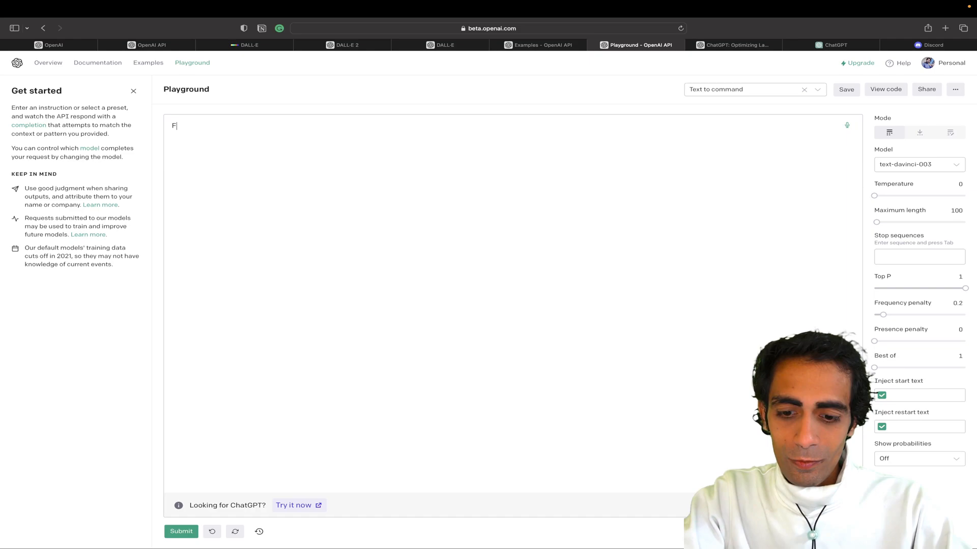
{"action": "type", "text": "ibo Se"}
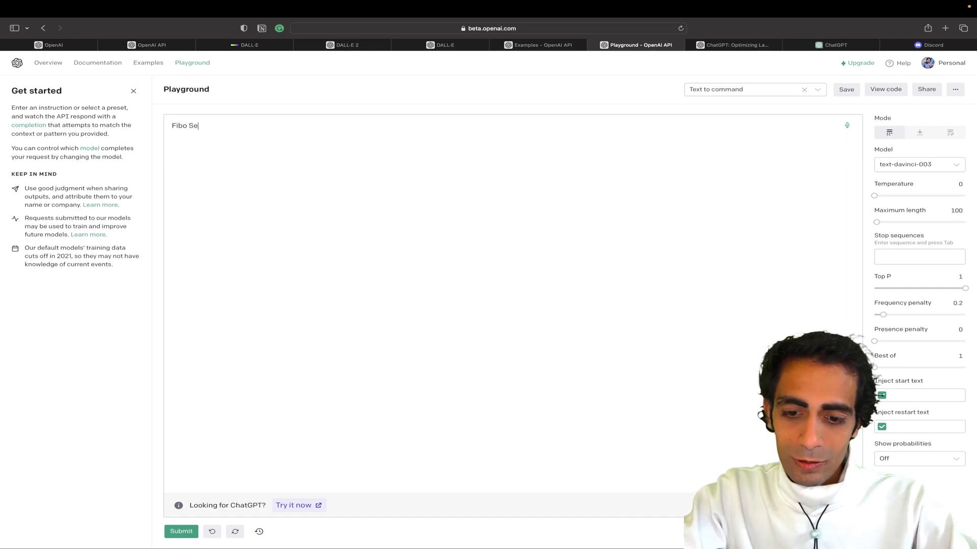
{"action": "type", "text": "ries"}
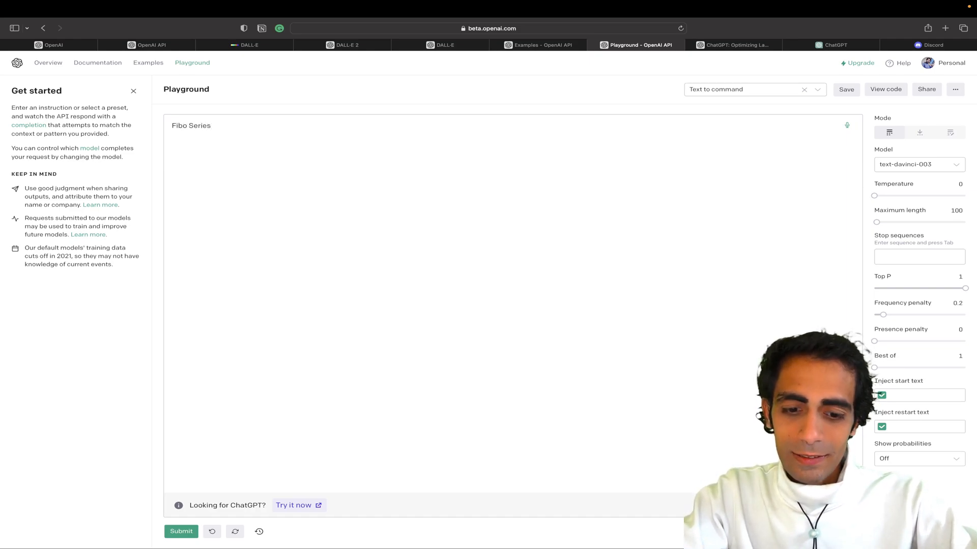
{"action": "type", "text": "In c++"}
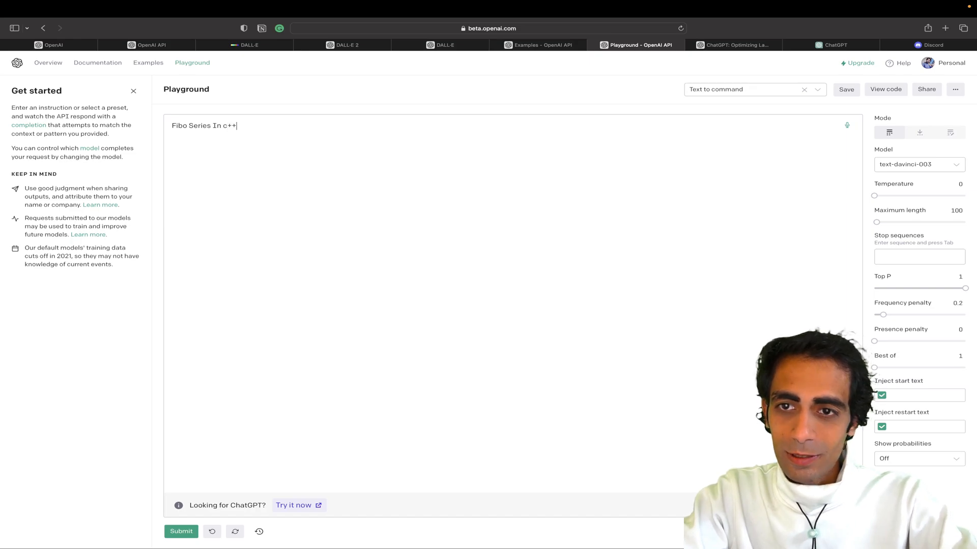
{"action": "left_click", "coordinate": [181, 531]}
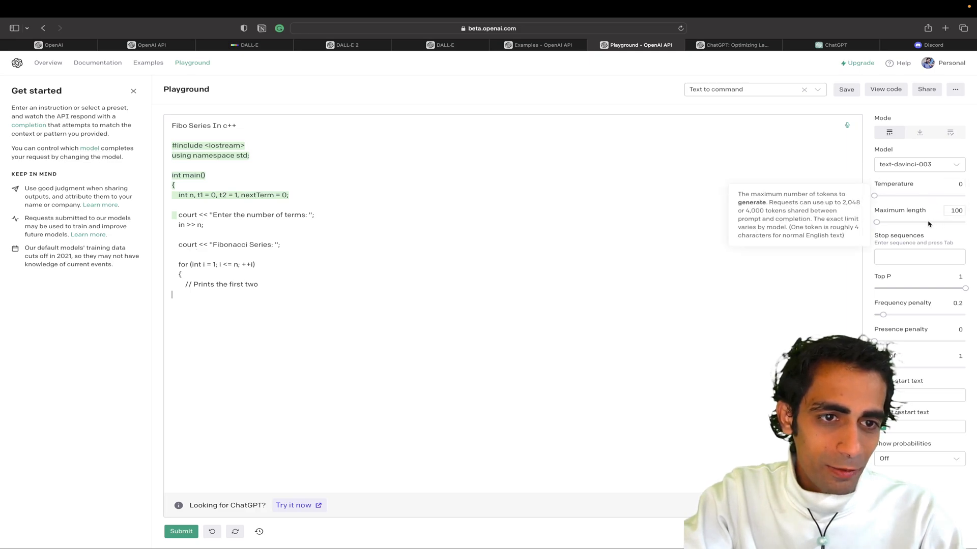
Step: Set Maximum length to 2667 and Temperature to 0.21
{"action": "left_click_drag", "start_coordinate": [876, 222], "coordinate": [964, 222]}
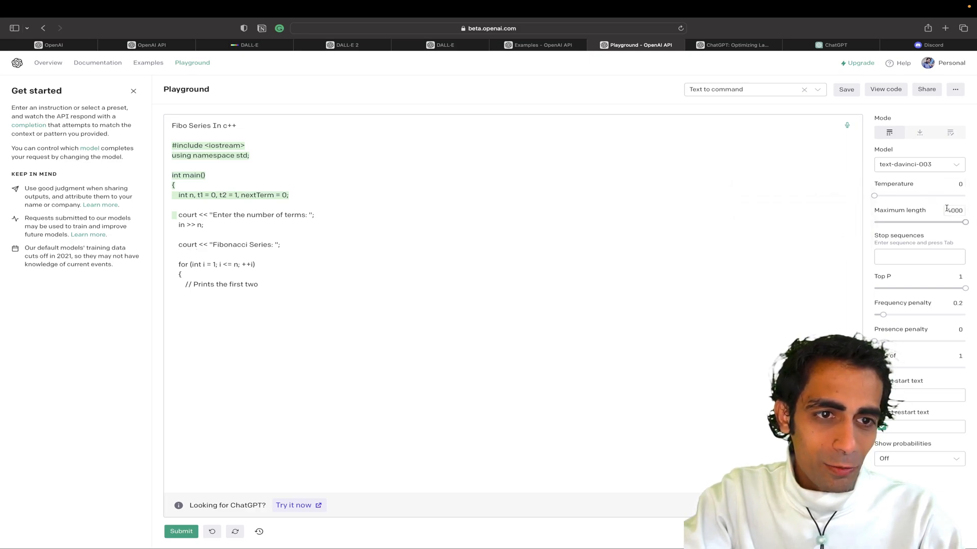
{"action": "left_click_drag", "start_coordinate": [965, 222], "coordinate": [934, 222]}
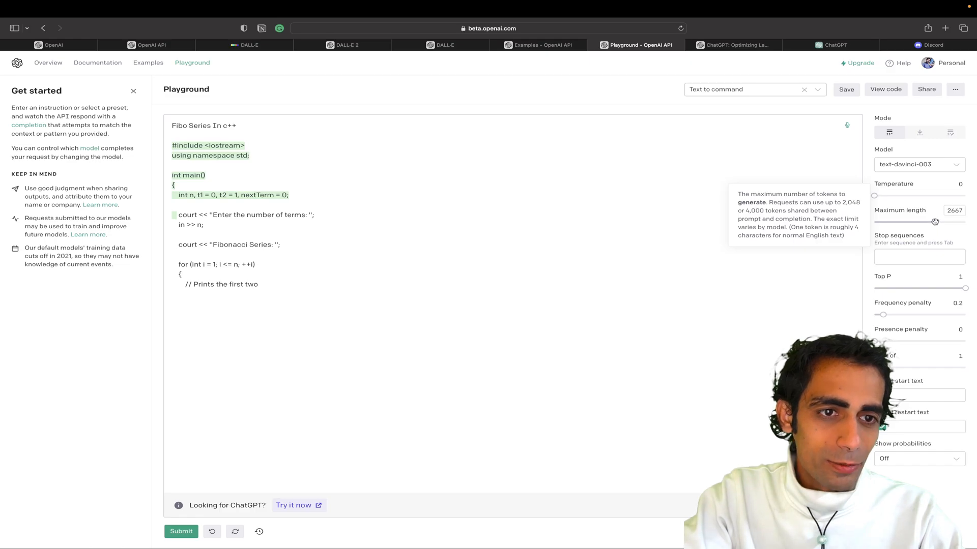
{"action": "left_click_drag", "start_coordinate": [875, 196], "coordinate": [891, 195]}
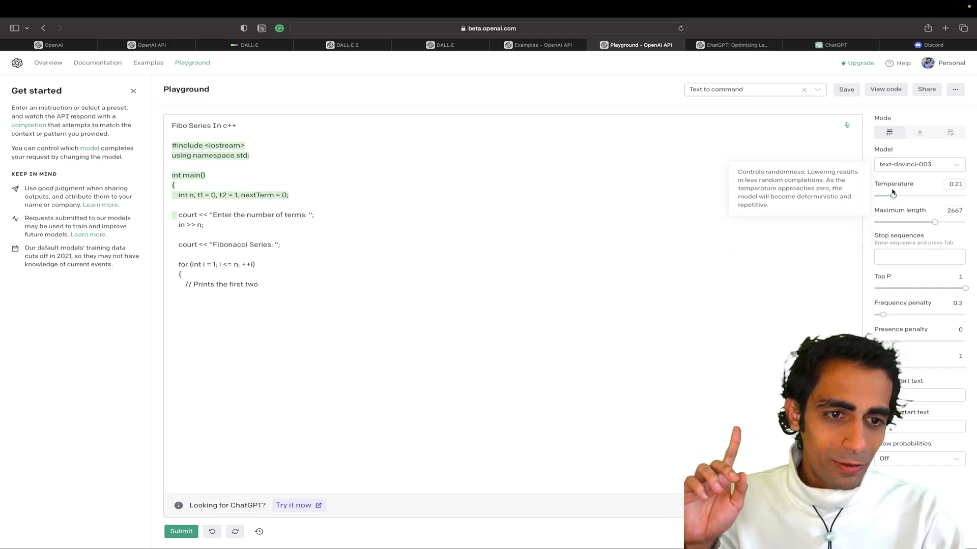
Step: Show the View code Python snippet for the Fibonacci prompt and follow its API key page link
{"action": "left_click", "coordinate": [885, 89]}
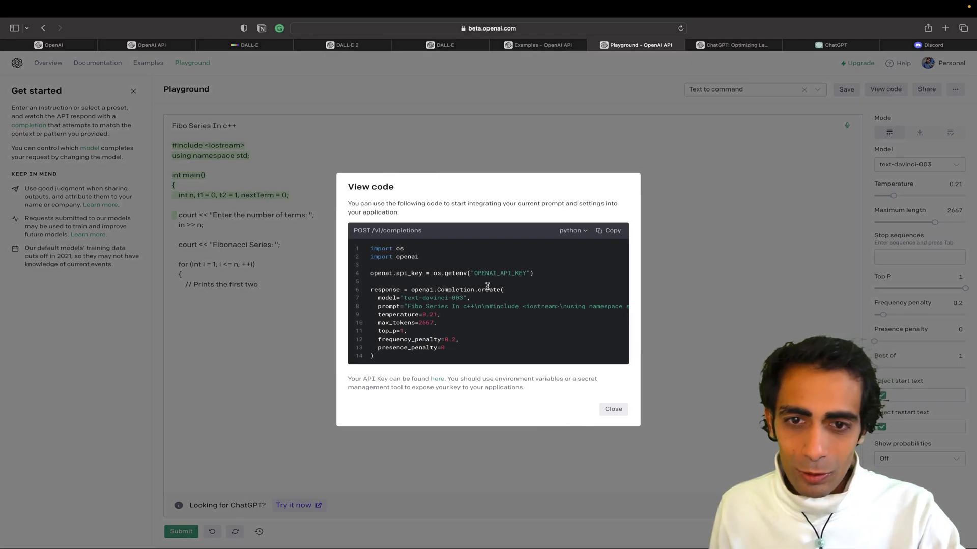
{"action": "mouse_move", "coordinate": [507, 301]}
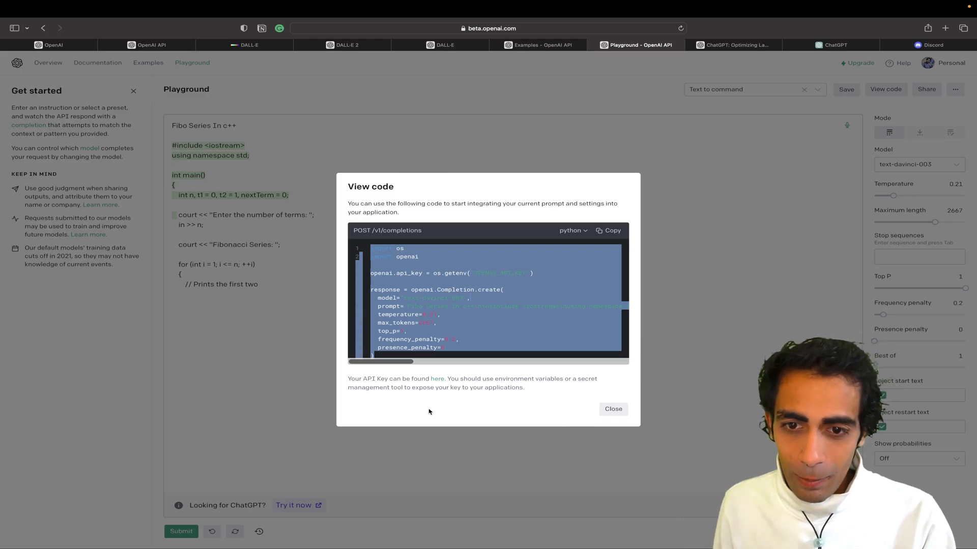
{"action": "right_click", "coordinate": [437, 378]}
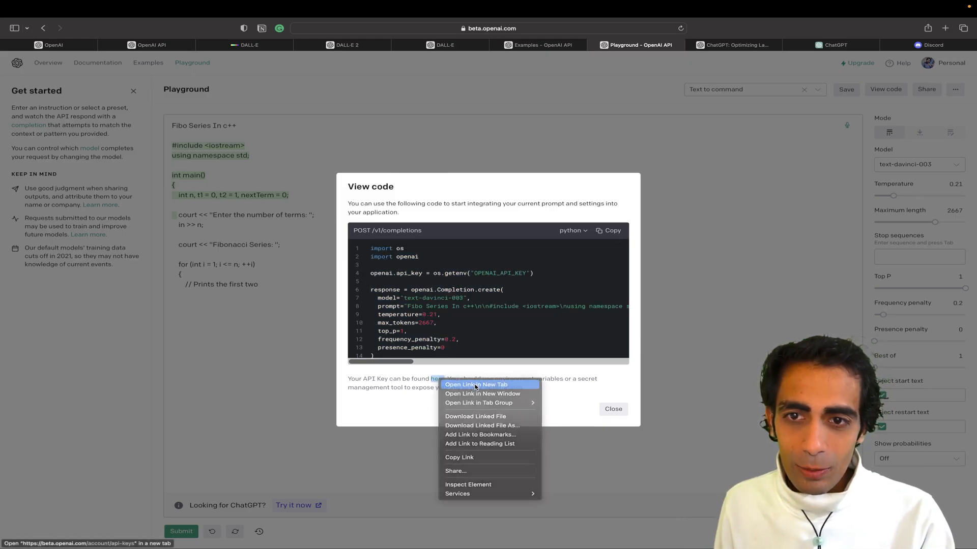
{"action": "left_click", "coordinate": [476, 385]}
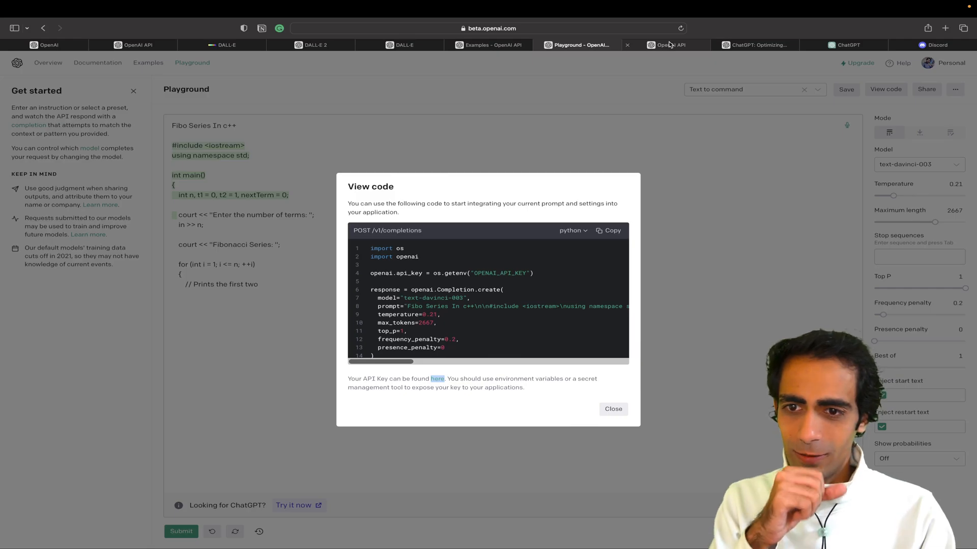
{"action": "left_click", "coordinate": [670, 44]}
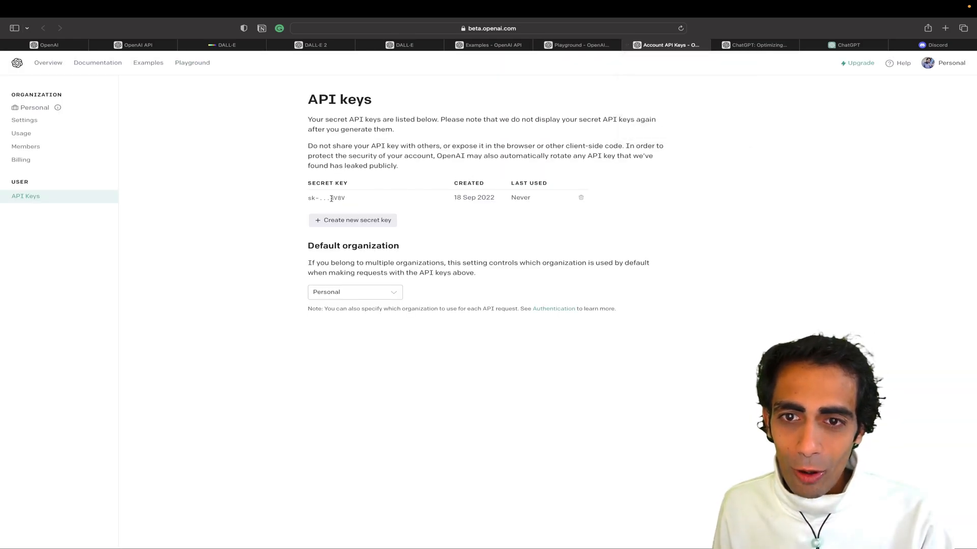
{"action": "double_click", "coordinate": [327, 197]}
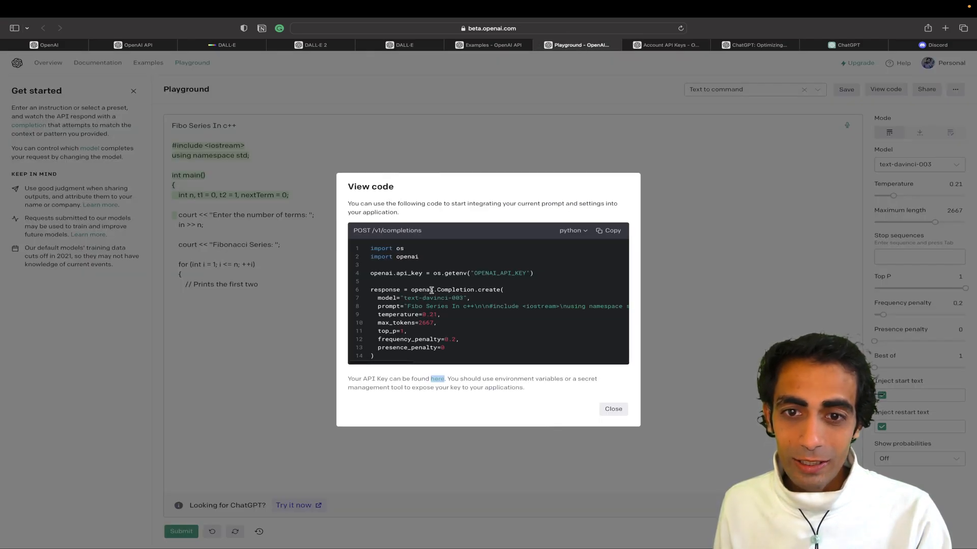
Step: Switch the View code sample to node.js, review it, then close the dialog
{"action": "left_click", "coordinate": [572, 230]}
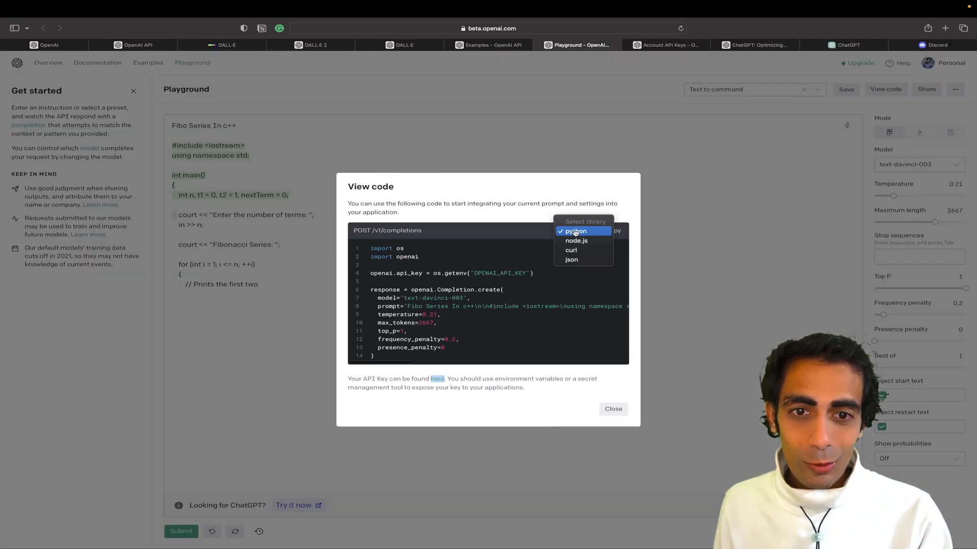
{"action": "left_click", "coordinate": [576, 241]}
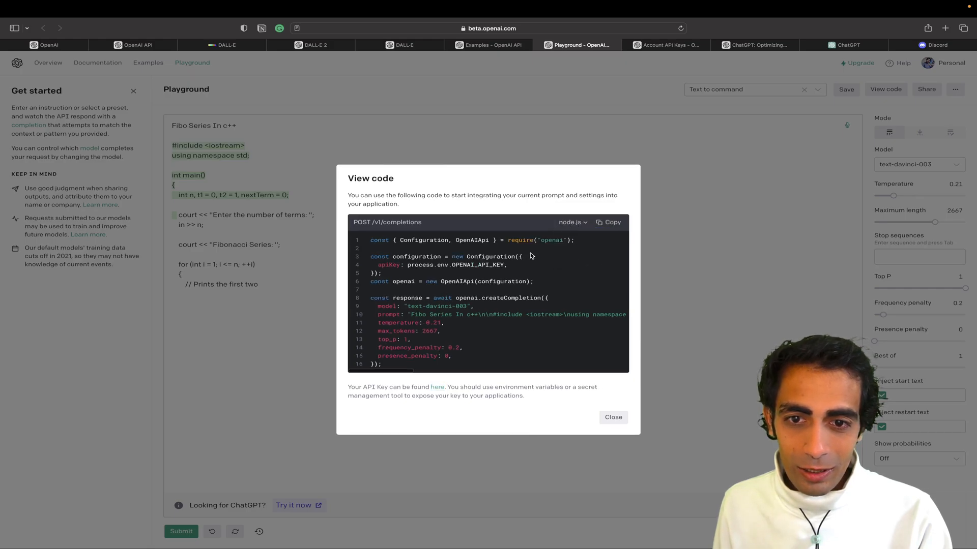
{"action": "left_click", "coordinate": [571, 222]}
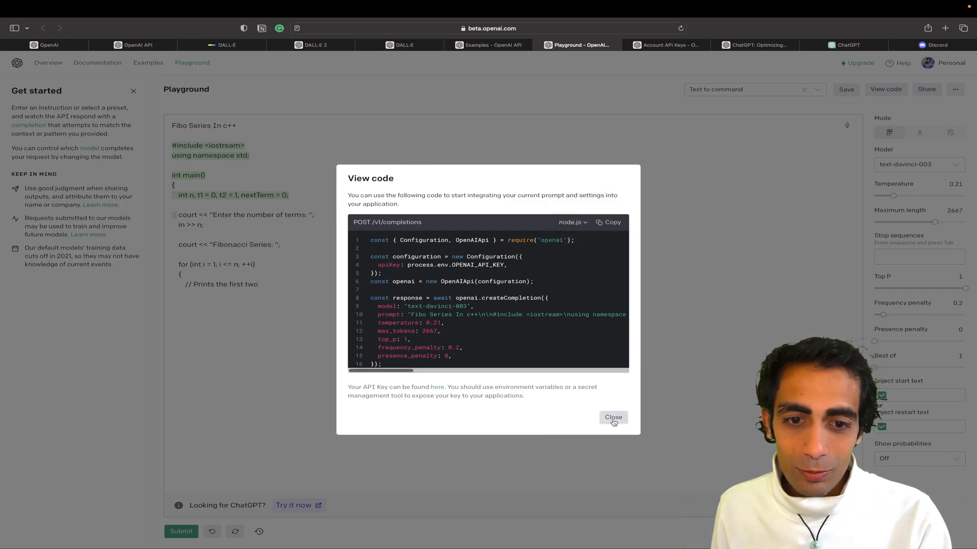
{"action": "left_click", "coordinate": [612, 417]}
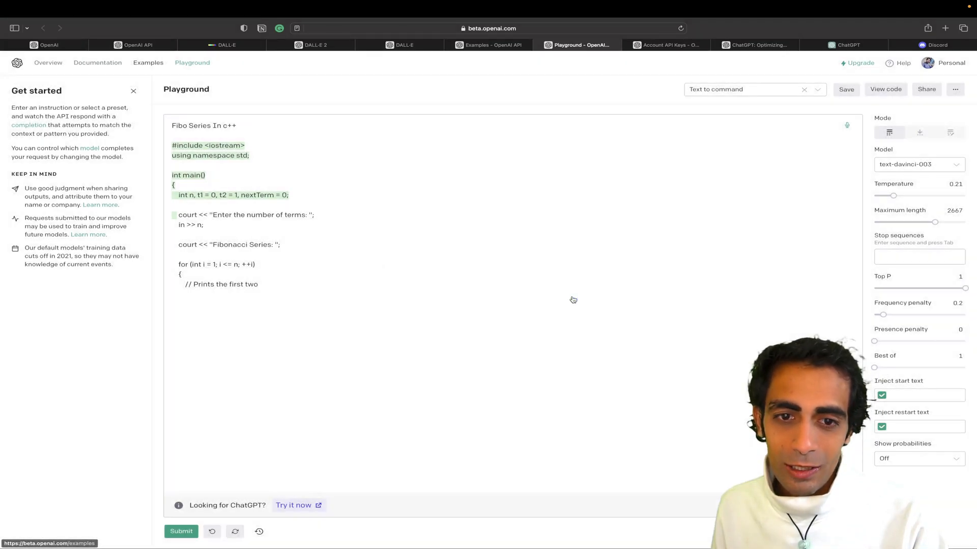
Step: From the Examples gallery, view the SQL translate example's details
{"action": "left_click", "coordinate": [149, 62]}
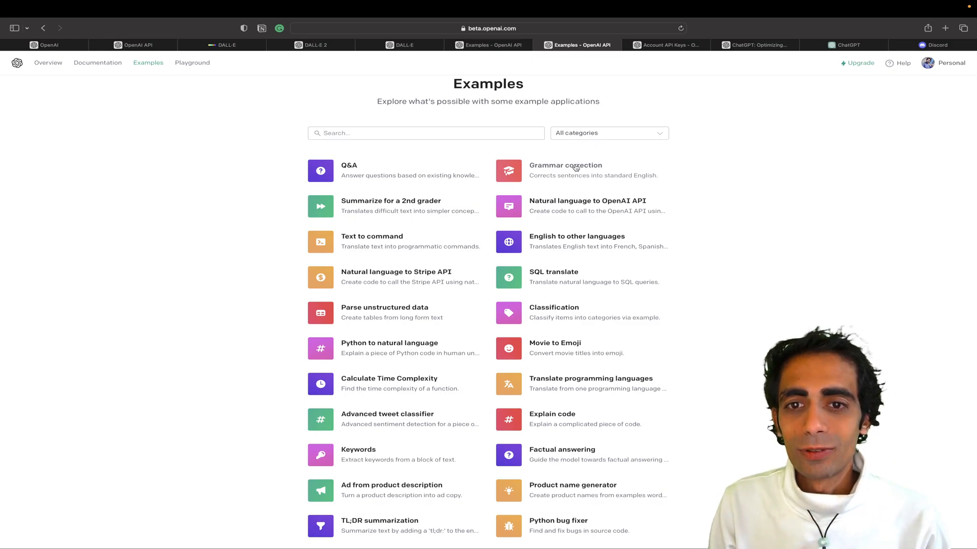
{"action": "mouse_move", "coordinate": [567, 259]}
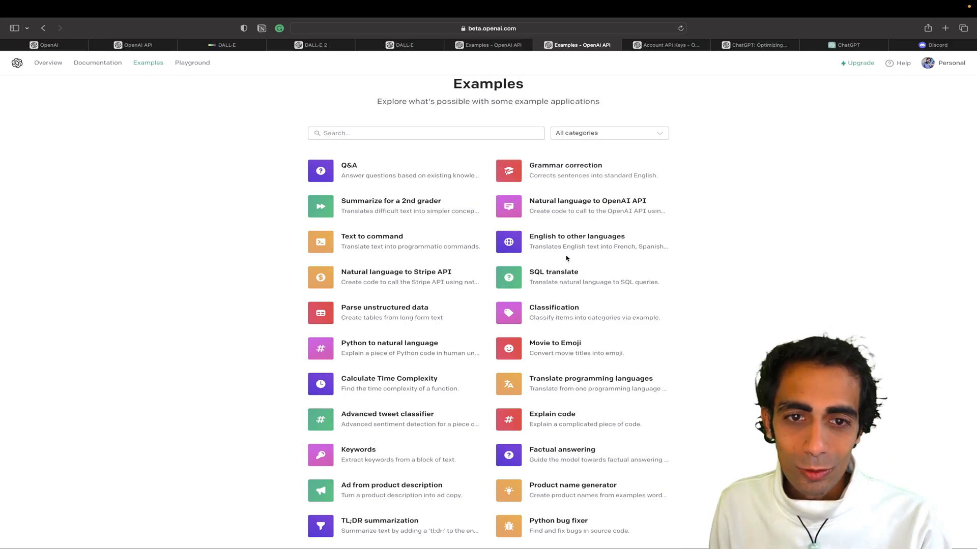
{"action": "scroll", "scroll_direction": "down", "scroll_amount": 3}
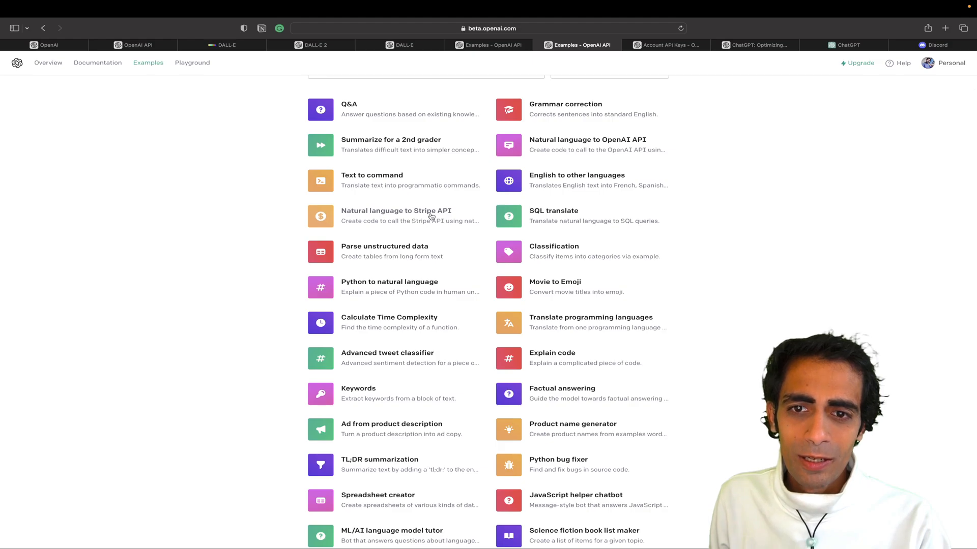
{"action": "mouse_move", "coordinate": [538, 221]}
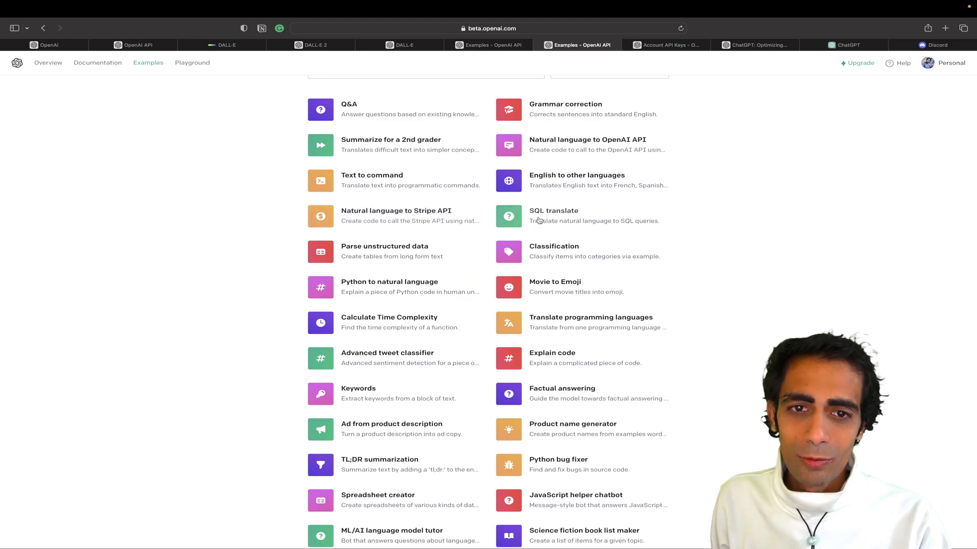
{"action": "left_click", "coordinate": [554, 215]}
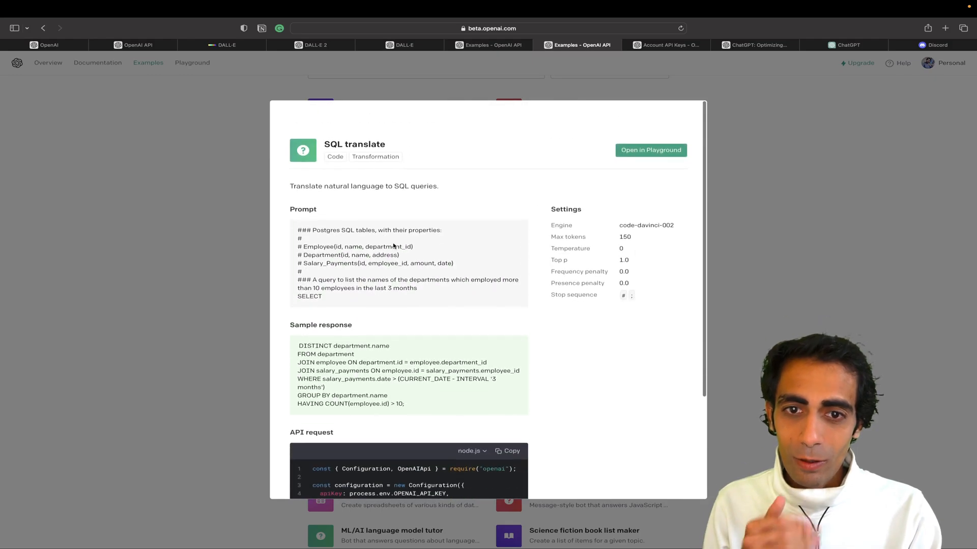
Step: Load SQL translate into the Playground and submit it to generate the department query
{"action": "left_click", "coordinate": [944, 28]}
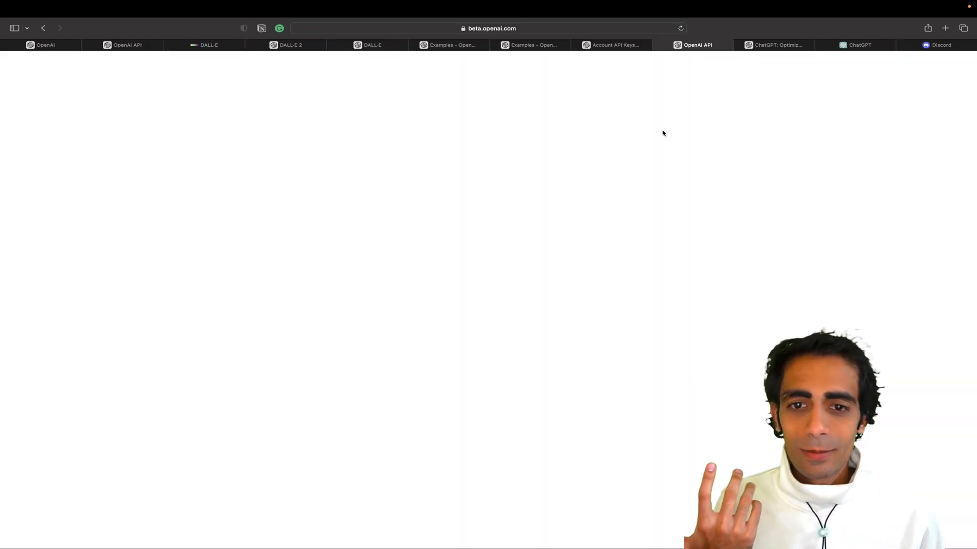
{"action": "left_click", "coordinate": [697, 44]}
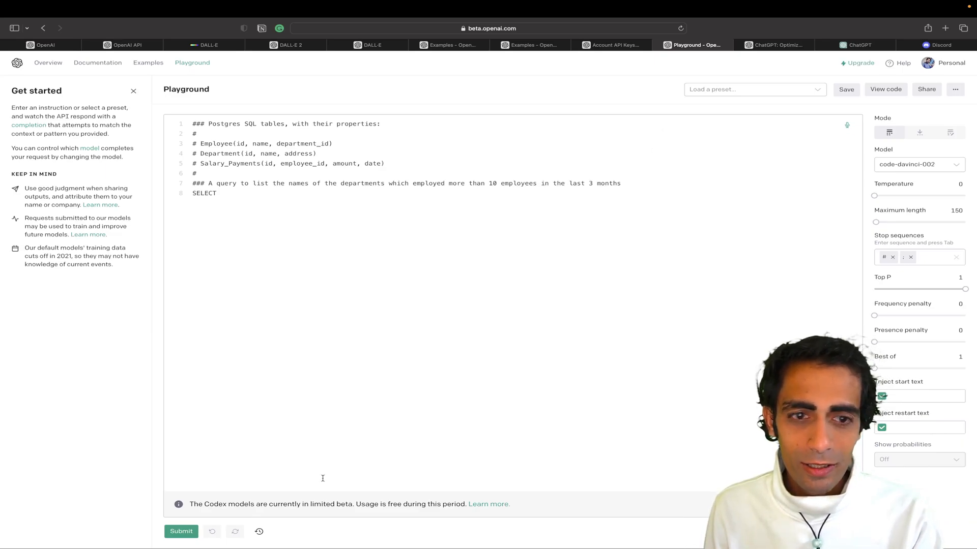
{"action": "left_click", "coordinate": [181, 531]}
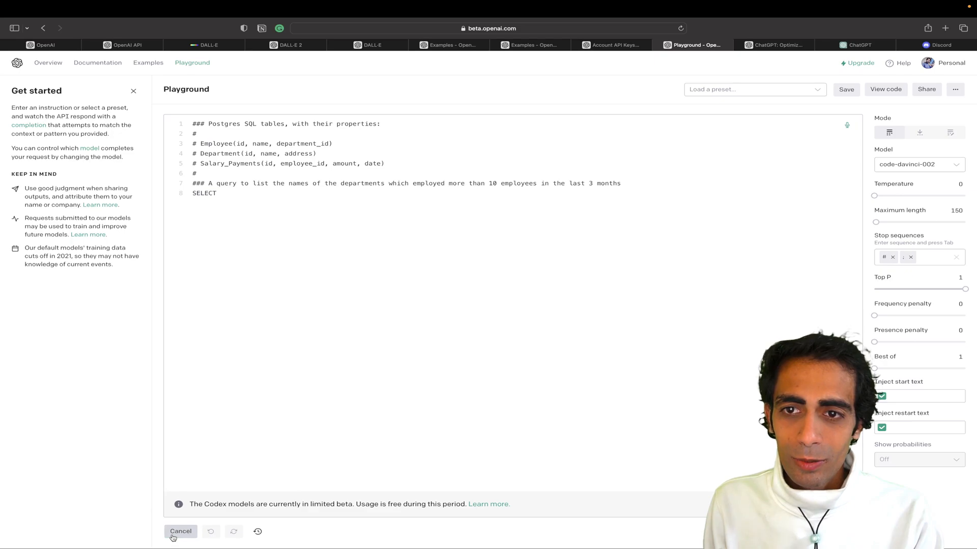
Step: Highlight the table definitions, query request and generated SQL in the editor
{"action": "left_click_drag", "start_coordinate": [193, 144], "coordinate": [215, 193]}
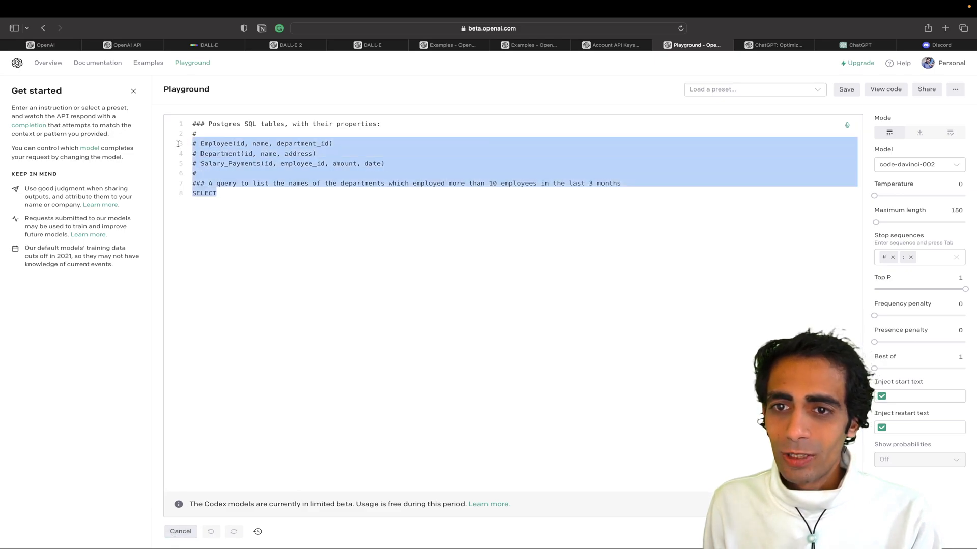
{"action": "left_click", "coordinate": [180, 531]}
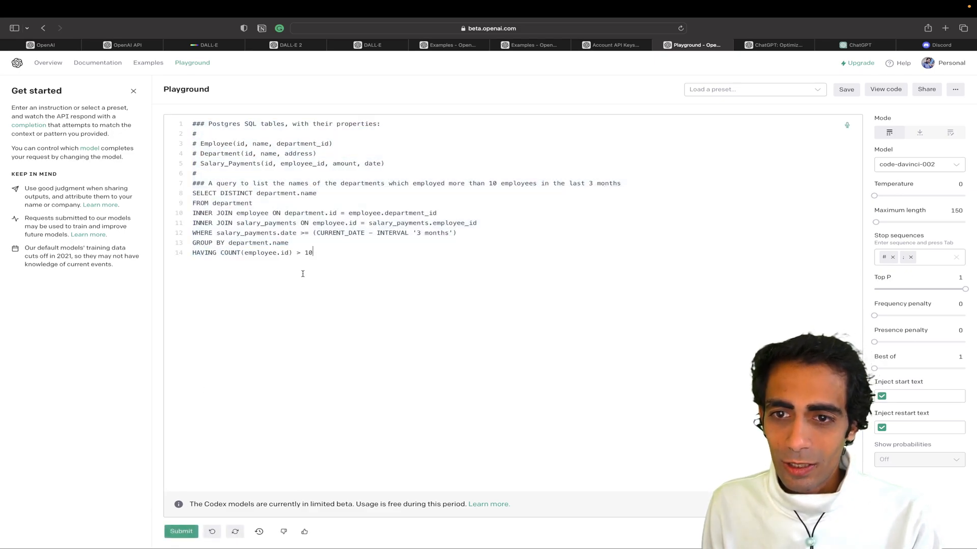
{"action": "left_click_drag", "start_coordinate": [194, 193], "coordinate": [312, 253]}
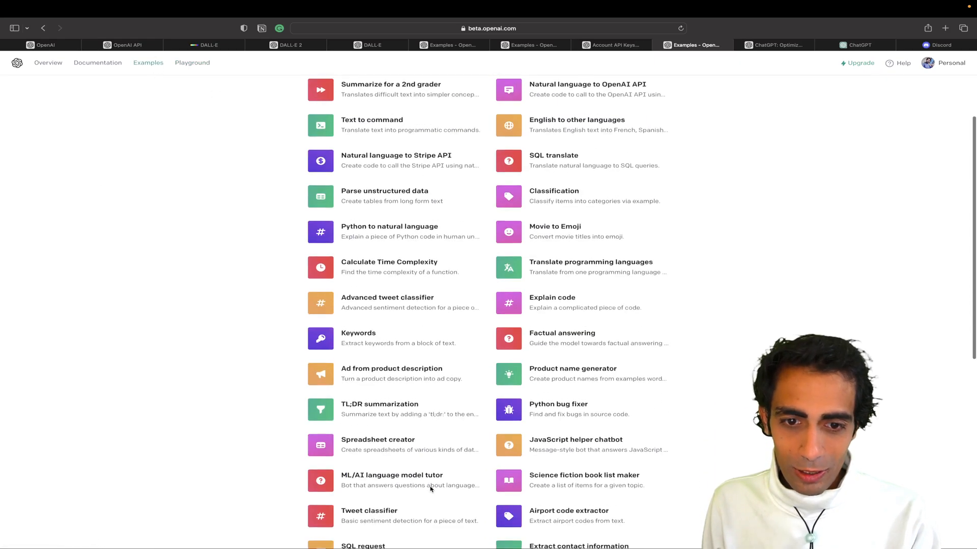
Step: Locate and open the JavaScript to Python card further down the Examples gallery
{"action": "scroll", "scroll_direction": "down", "scroll_amount": 3}
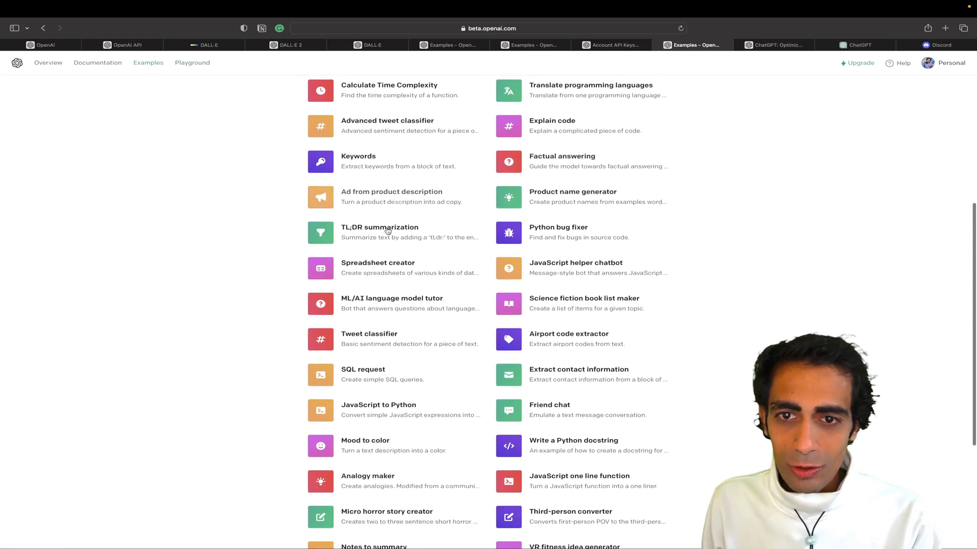
{"action": "mouse_move", "coordinate": [392, 341]}
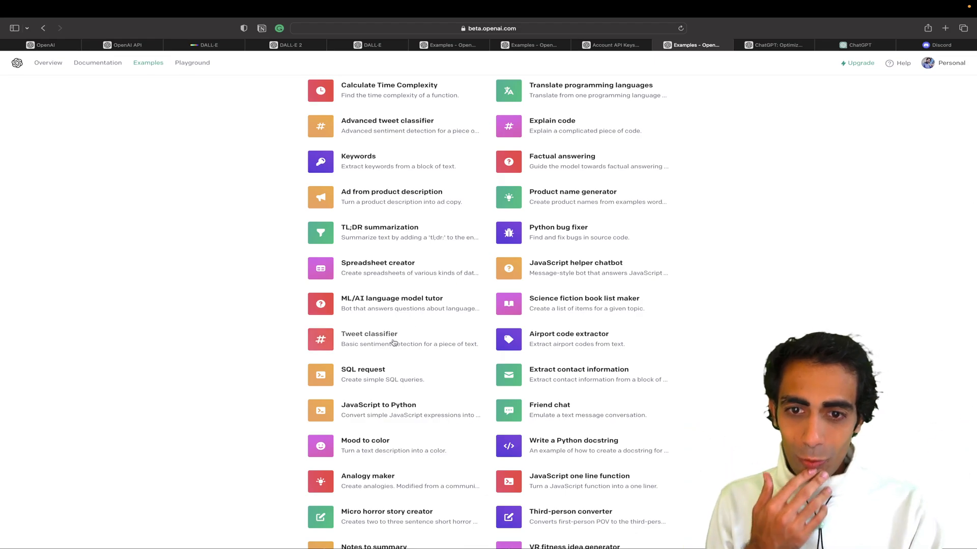
{"action": "scroll", "scroll_direction": "down", "scroll_amount": 3}
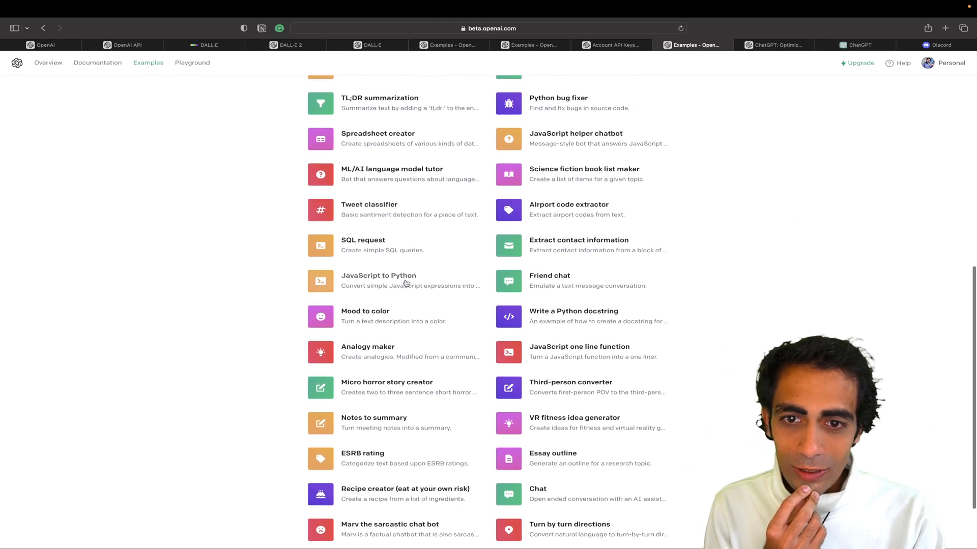
{"action": "left_click", "coordinate": [379, 281]}
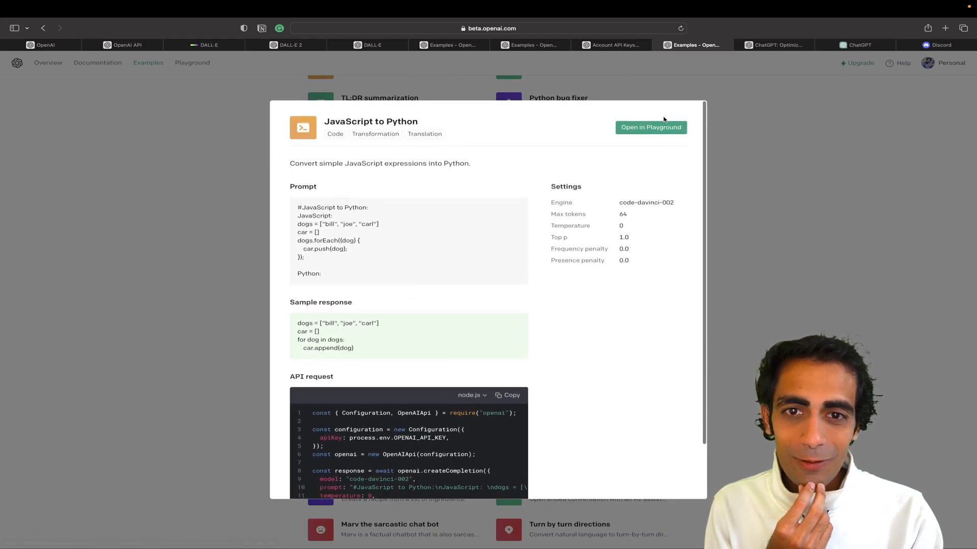
Step: Run the JavaScript to Python prompt, inspect the repeated Python output, and go back to Examples
{"action": "left_click", "coordinate": [650, 127]}
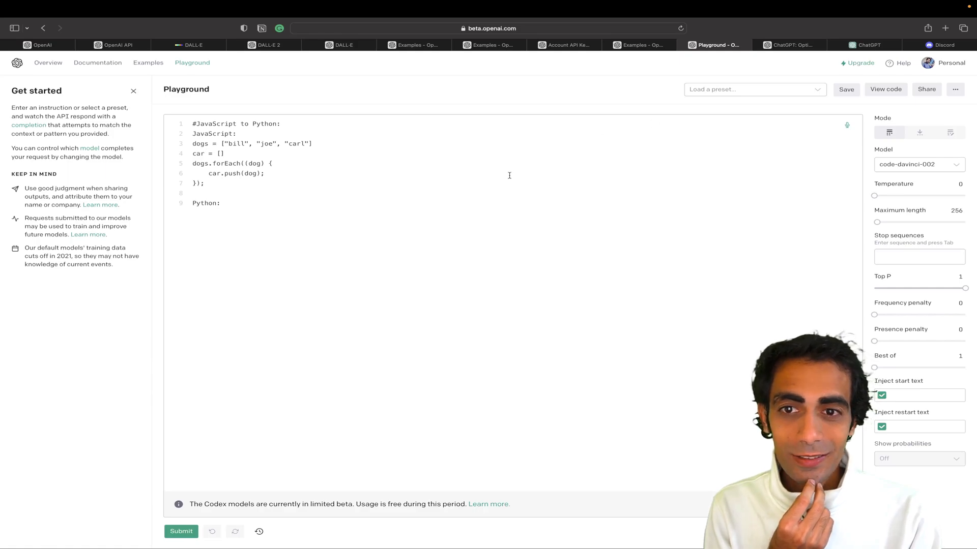
{"action": "left_click", "coordinate": [181, 531]}
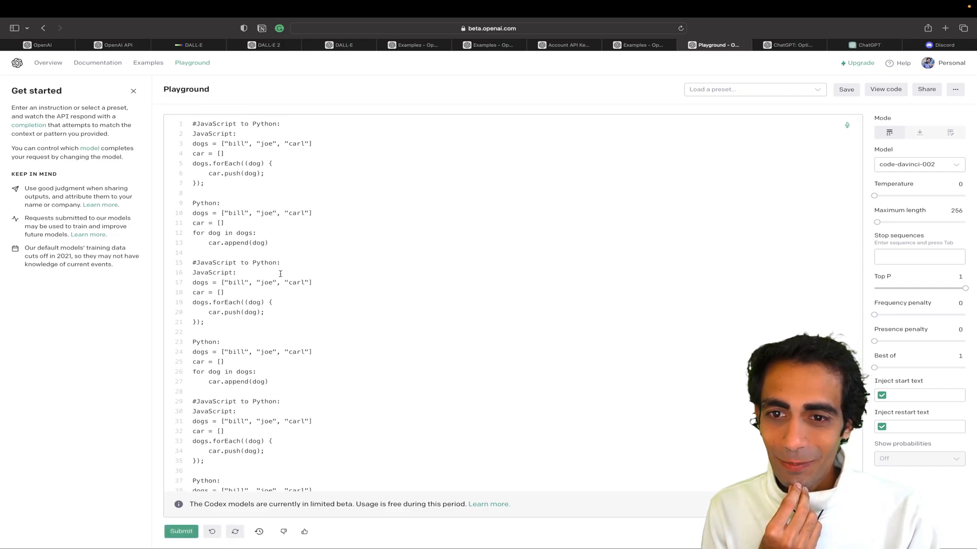
{"action": "triple_click", "coordinate": [235, 263]}
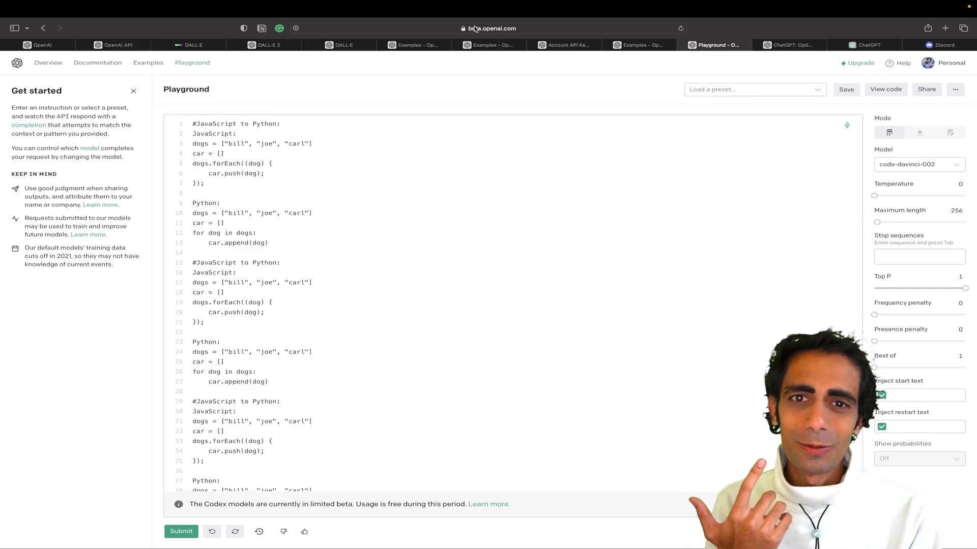
{"action": "mouse_move", "coordinate": [149, 62]}
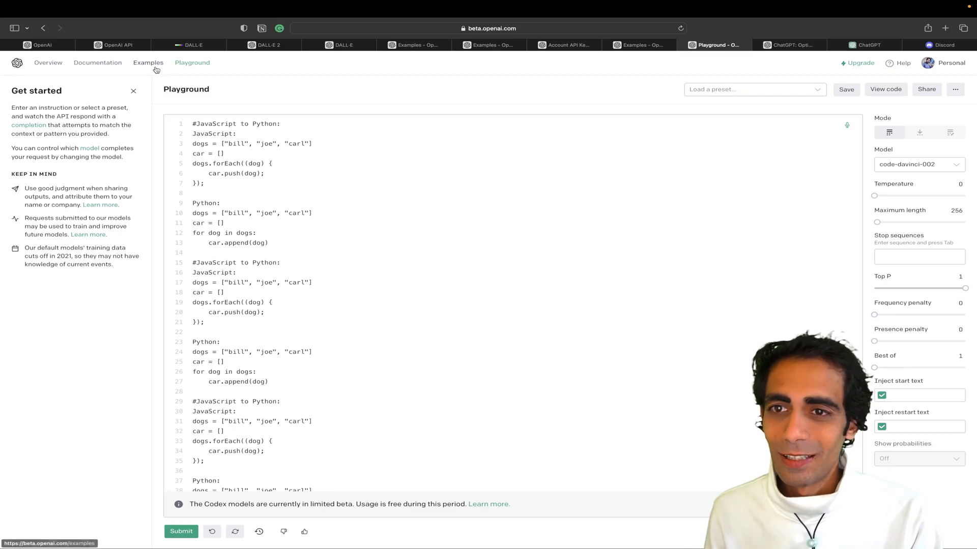
{"action": "left_click", "coordinate": [148, 62]}
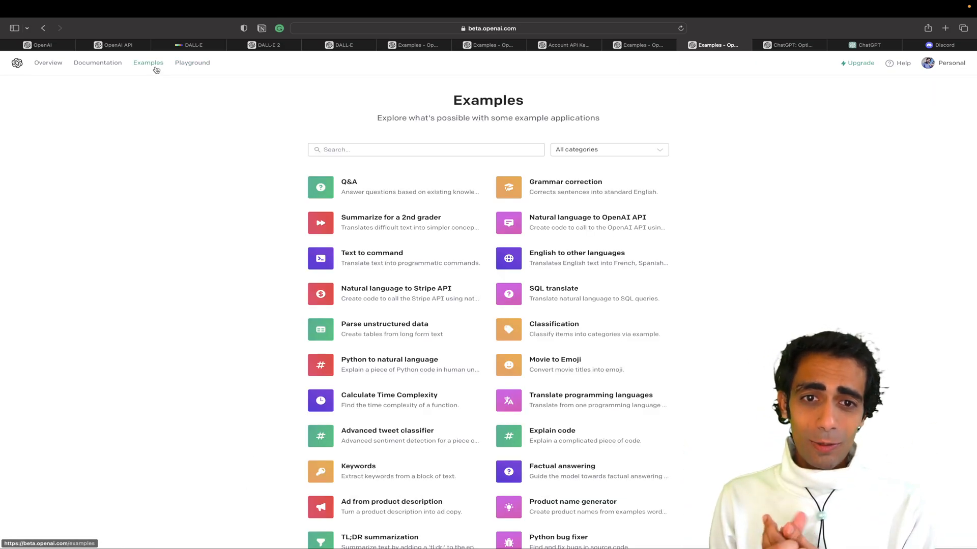